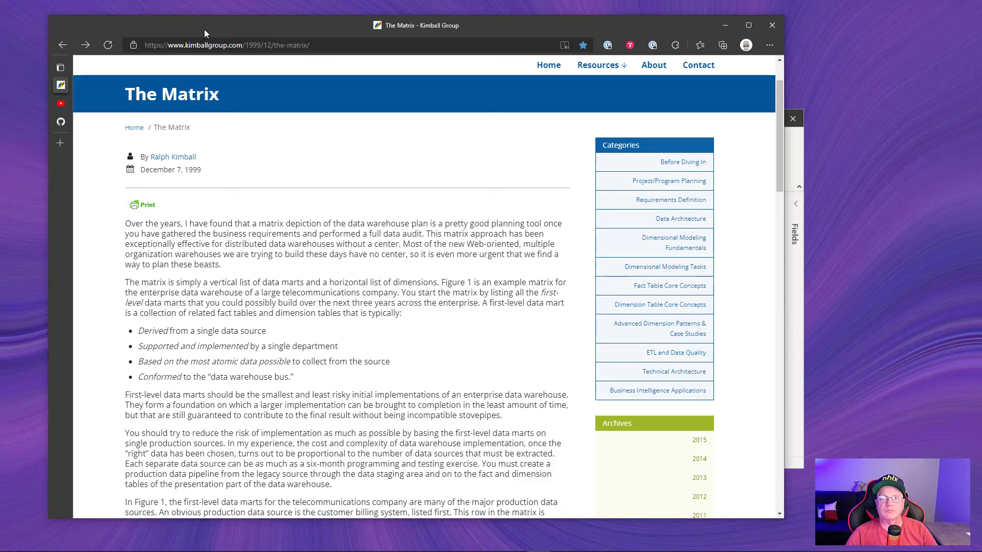
{"action": "mouse_move", "coordinate": [236, 134]}
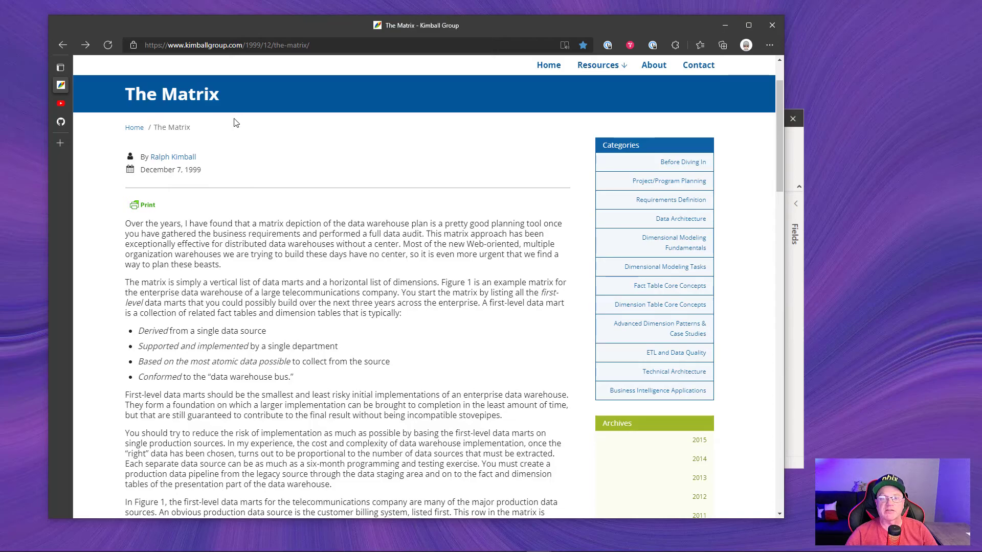
Scroll the Kimball article down until Figure 1, the Matrix Plan table, is fully visible
{"action": "scroll", "scroll_direction": "down", "scroll_amount": 3}
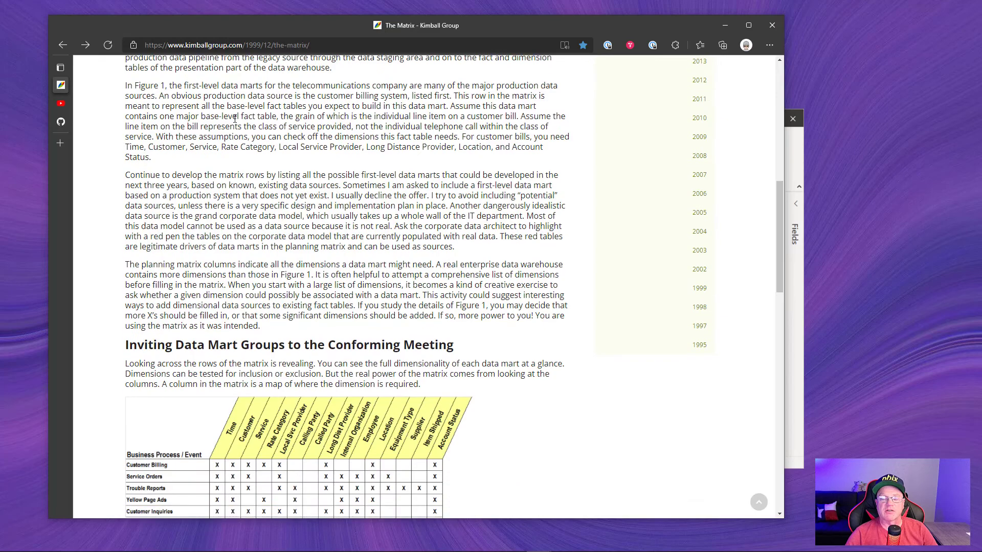
{"action": "scroll", "scroll_direction": "down", "scroll_amount": 3}
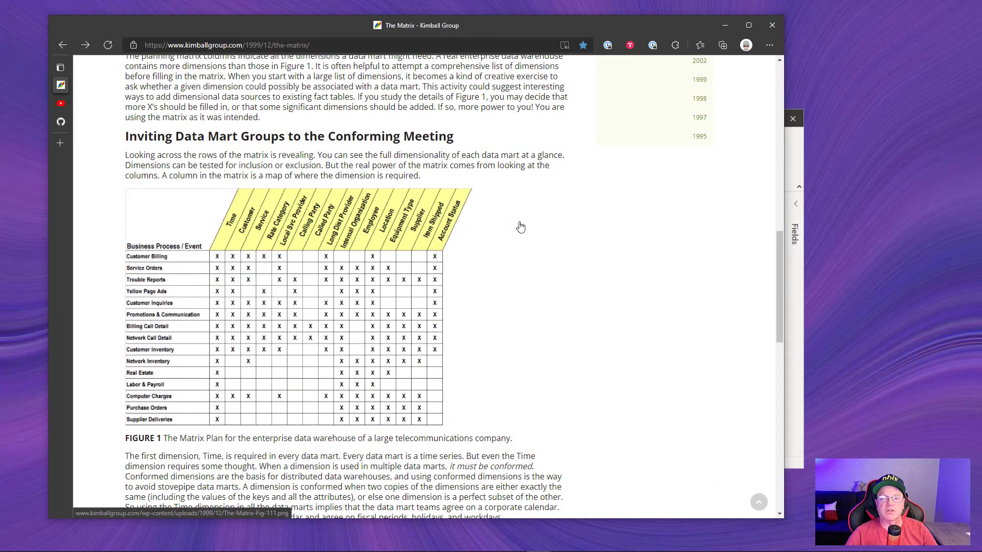
{"action": "mouse_move", "coordinate": [355, 224]}
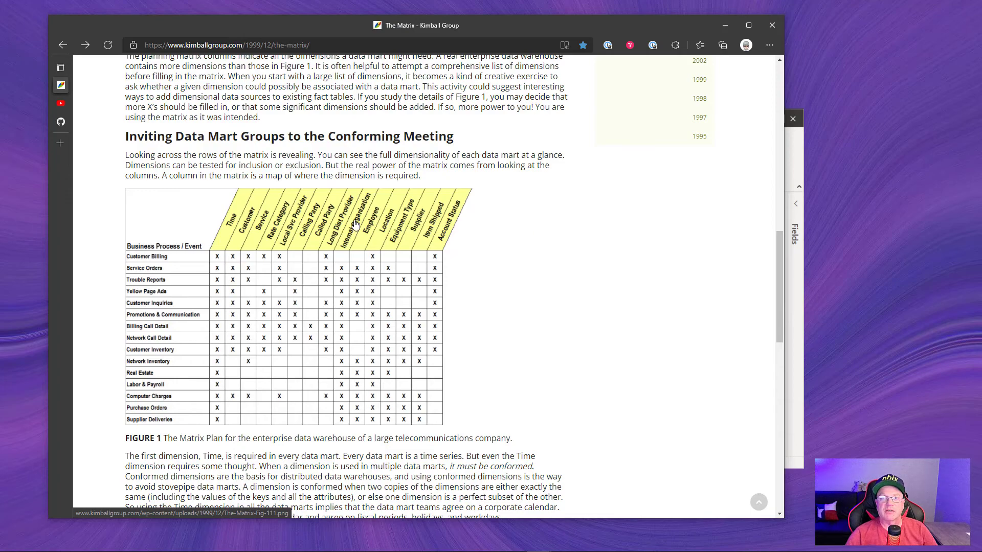
{"action": "mouse_move", "coordinate": [459, 227]}
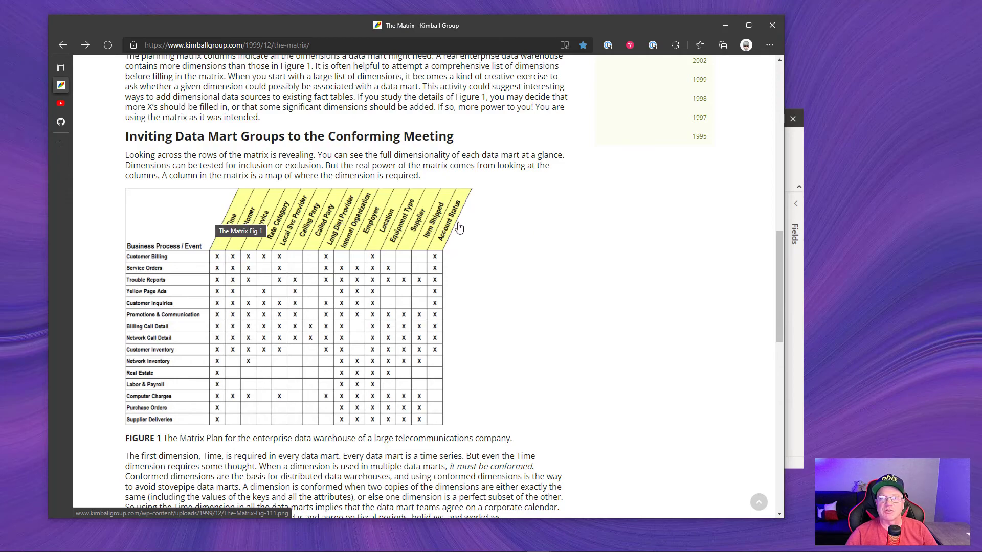
{"action": "mouse_move", "coordinate": [147, 278]}
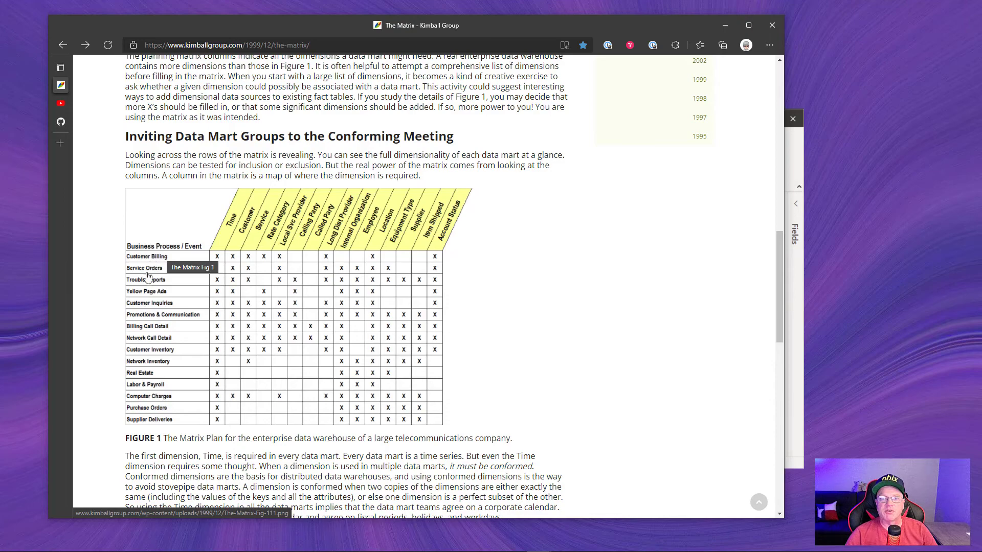
{"action": "mouse_move", "coordinate": [138, 423]}
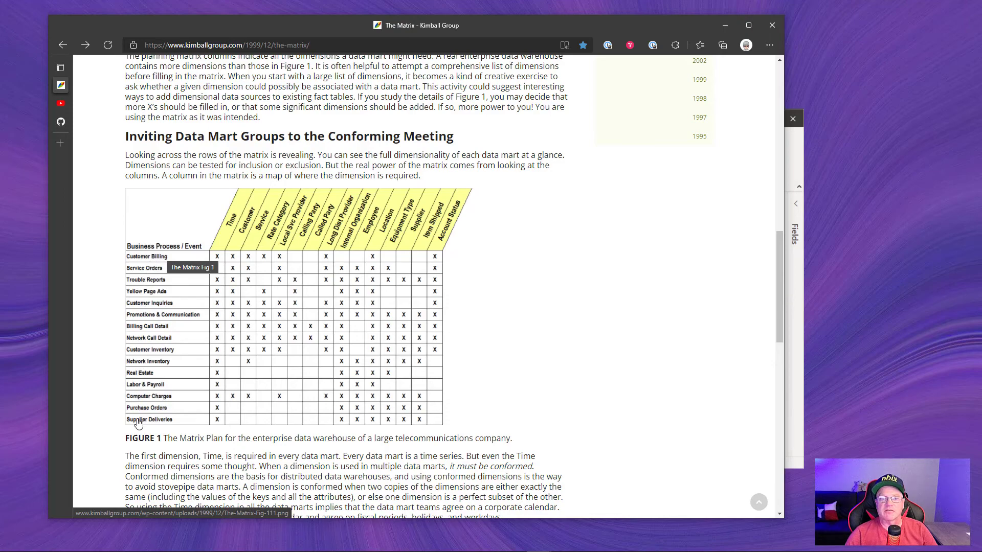
{"action": "mouse_move", "coordinate": [149, 256]}
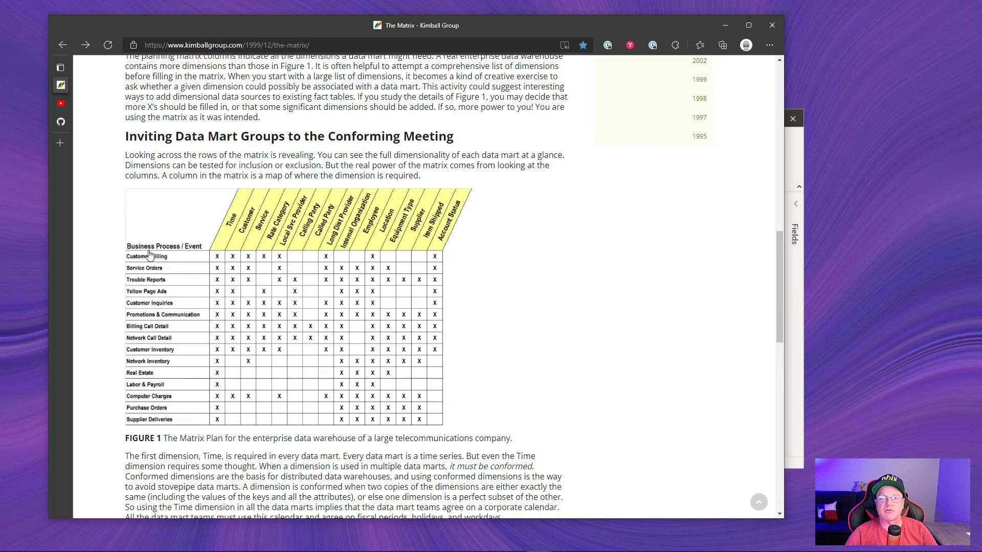
{"action": "mouse_move", "coordinate": [230, 268]}
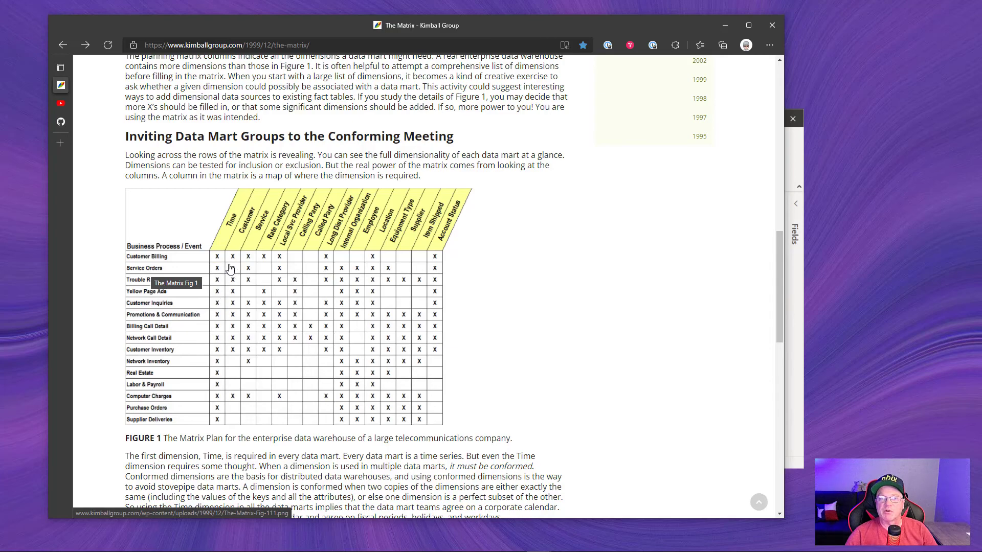
{"action": "mouse_move", "coordinate": [327, 260]}
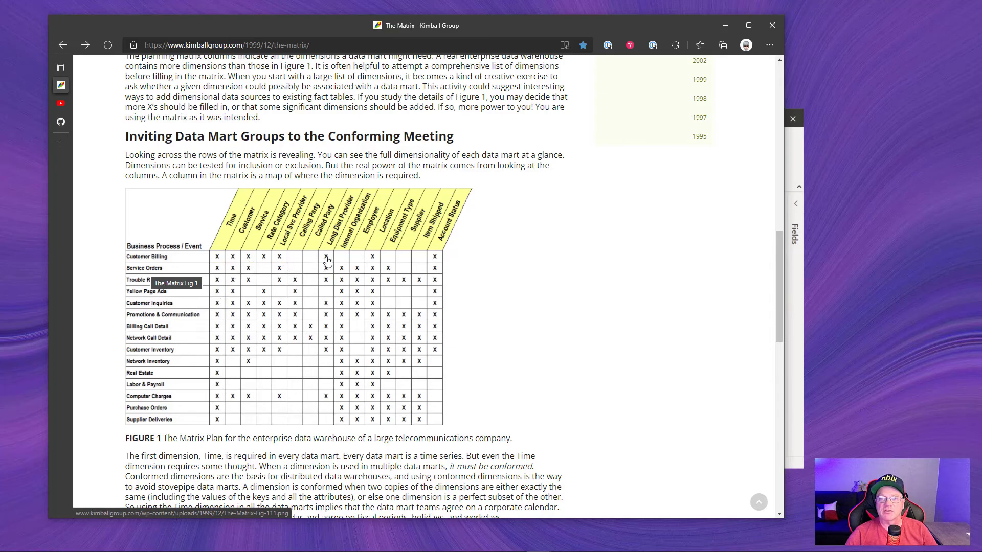
{"action": "mouse_move", "coordinate": [318, 263]}
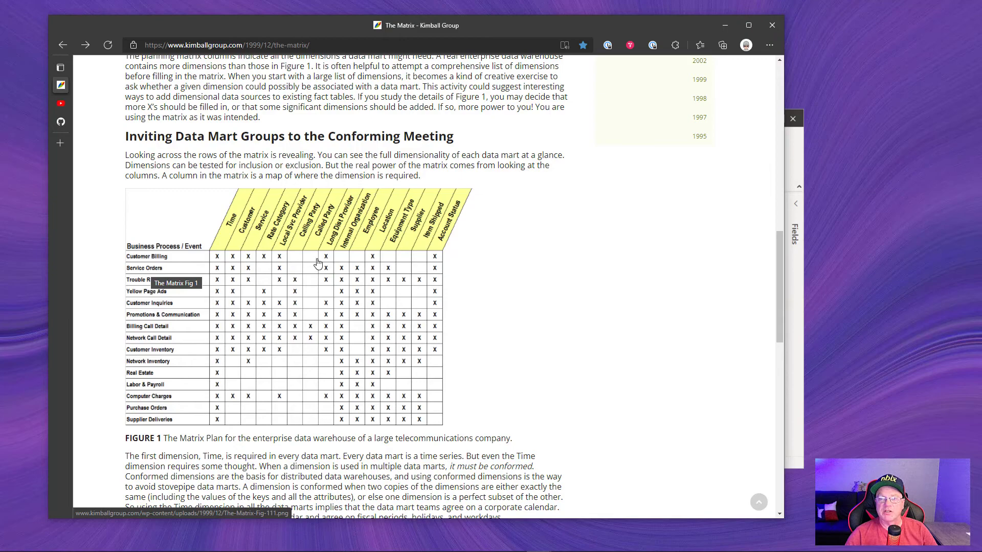
{"action": "mouse_move", "coordinate": [239, 263]}
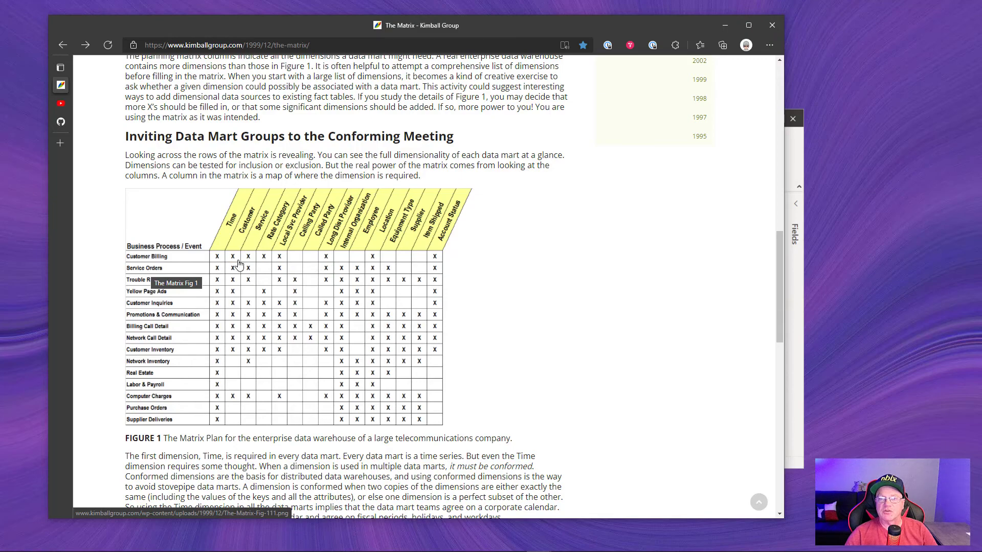
{"action": "mouse_move", "coordinate": [158, 263]}
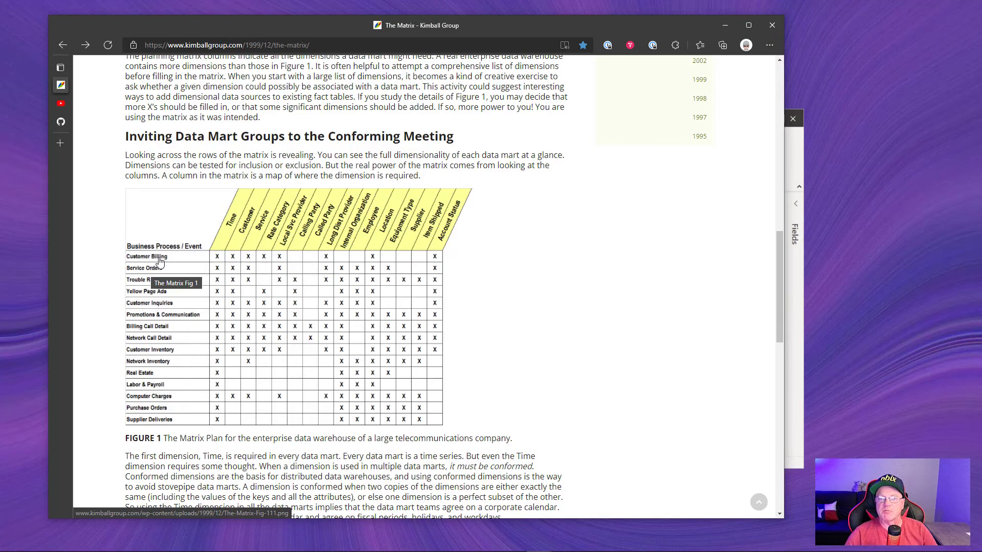
{"action": "mouse_move", "coordinate": [226, 259]}
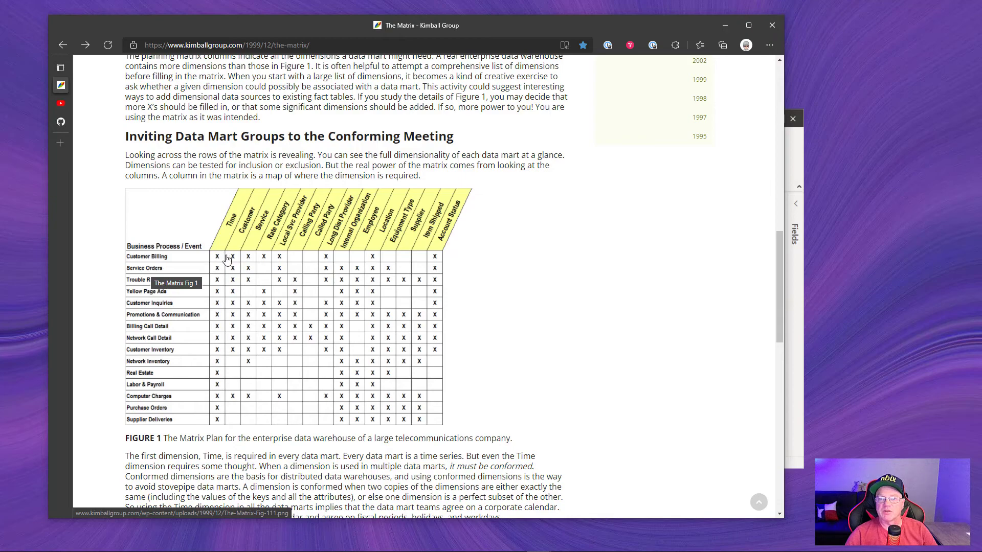
{"action": "mouse_move", "coordinate": [262, 261]}
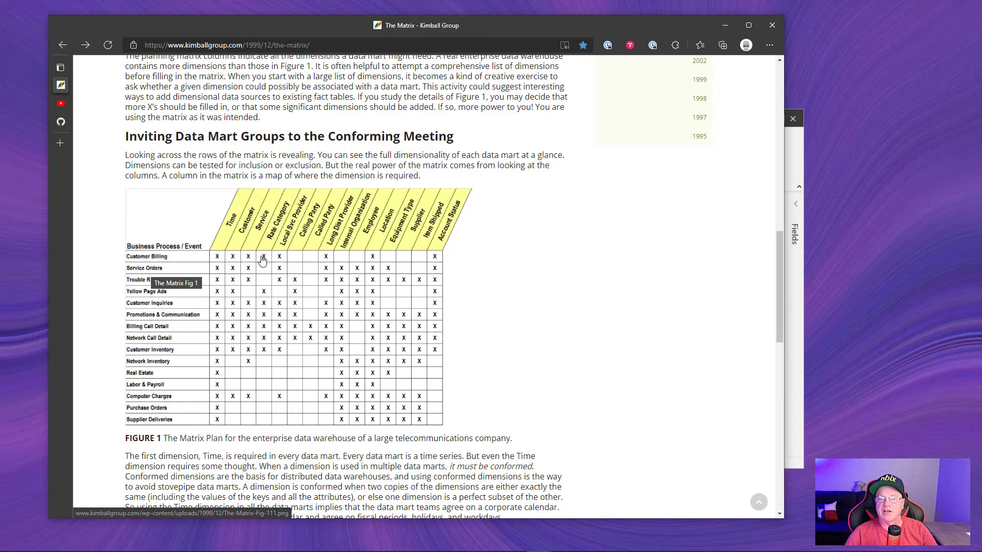
{"action": "mouse_move", "coordinate": [298, 259]}
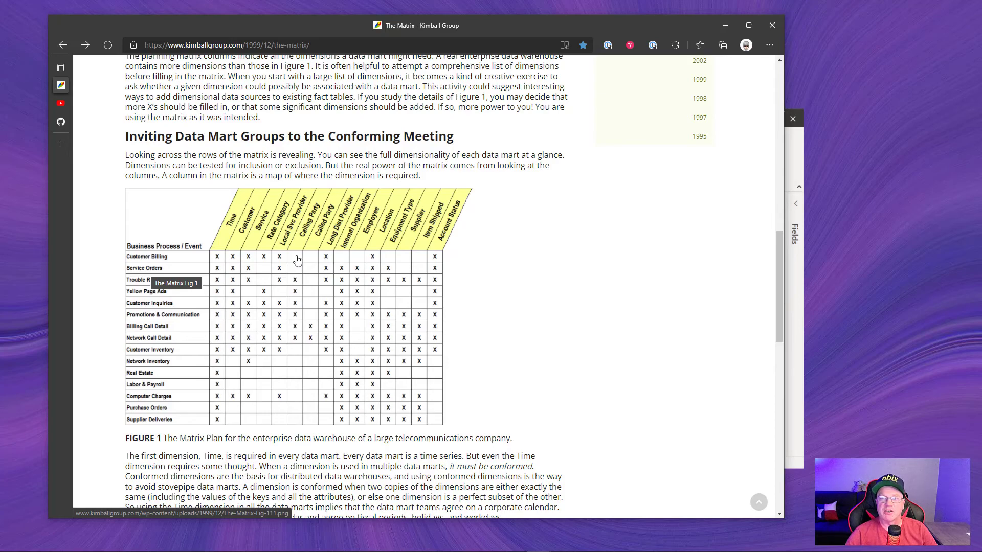
{"action": "mouse_move", "coordinate": [343, 262]}
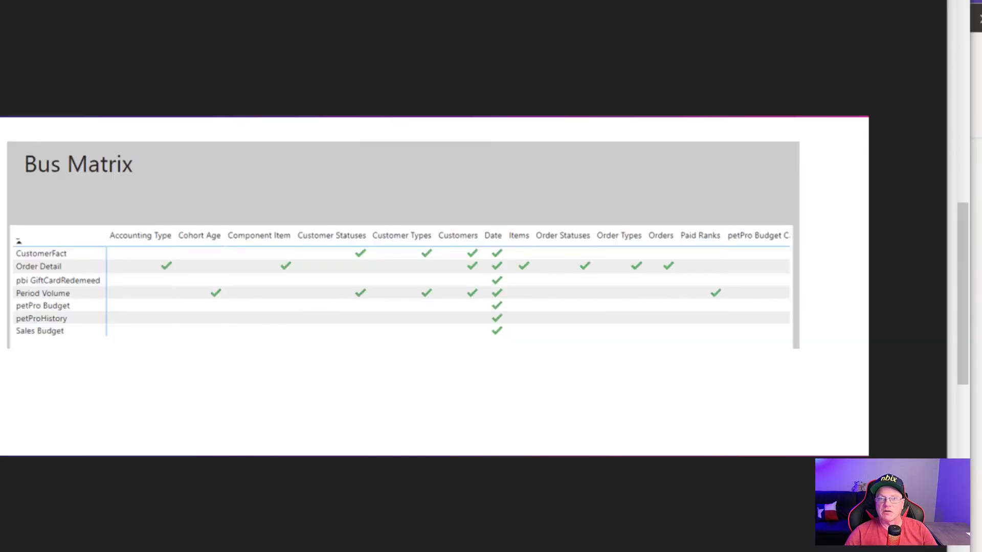
{"action": "mouse_move", "coordinate": [85, 110]}
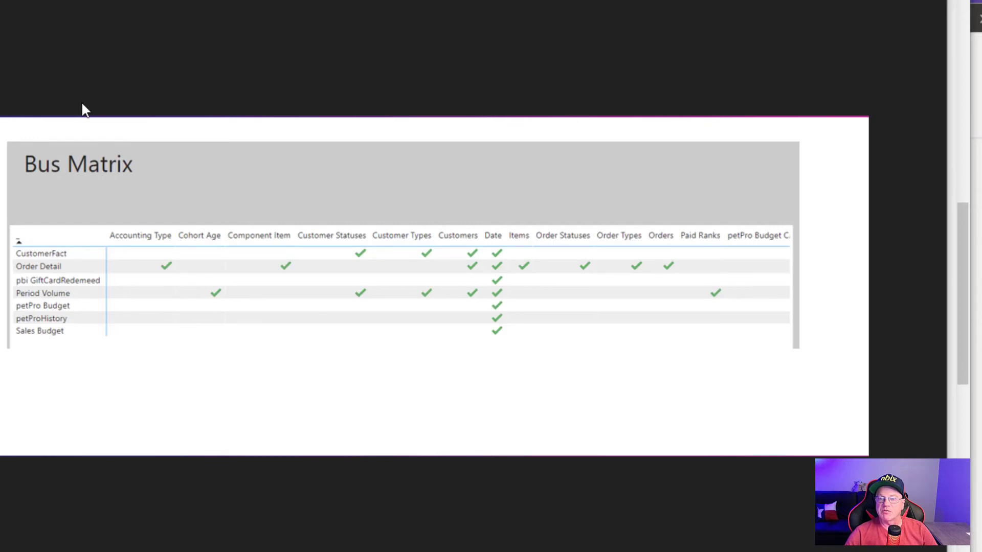
{"action": "mouse_move", "coordinate": [104, 172]}
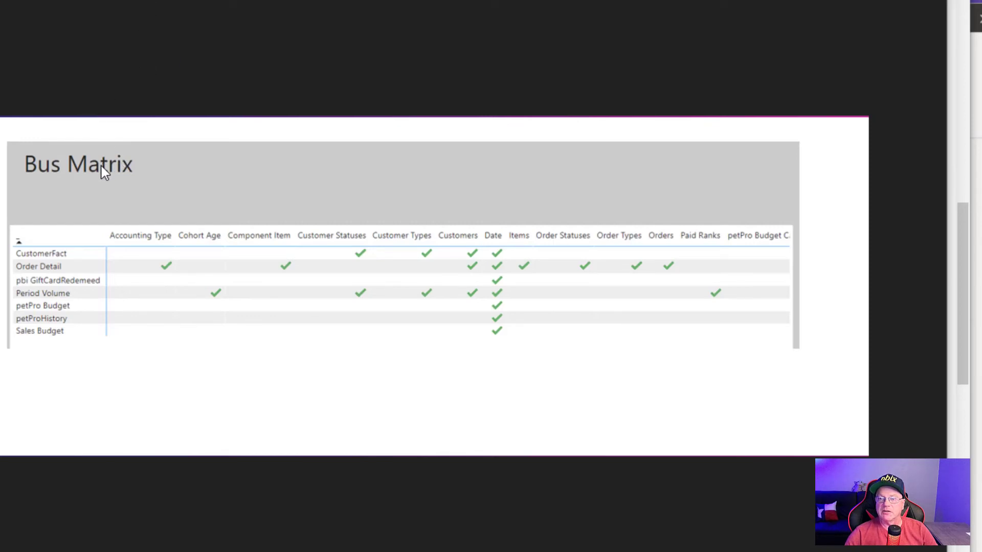
{"action": "mouse_move", "coordinate": [68, 294]}
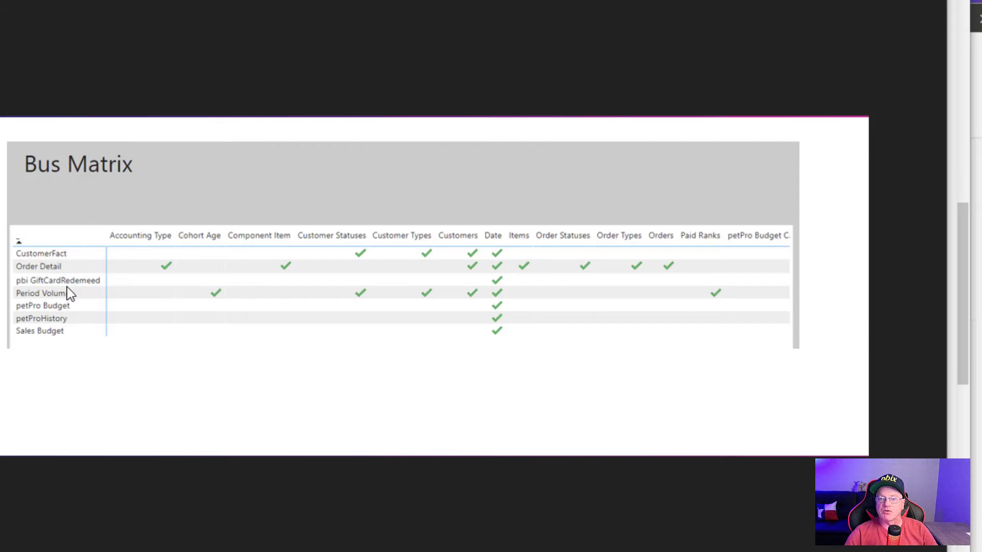
{"action": "mouse_move", "coordinate": [66, 332]}
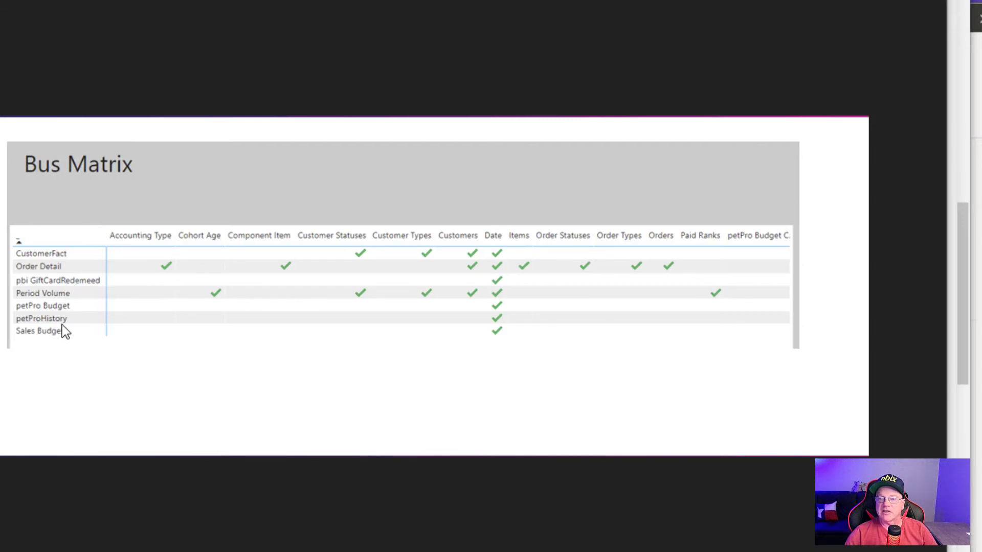
{"action": "mouse_move", "coordinate": [643, 275]}
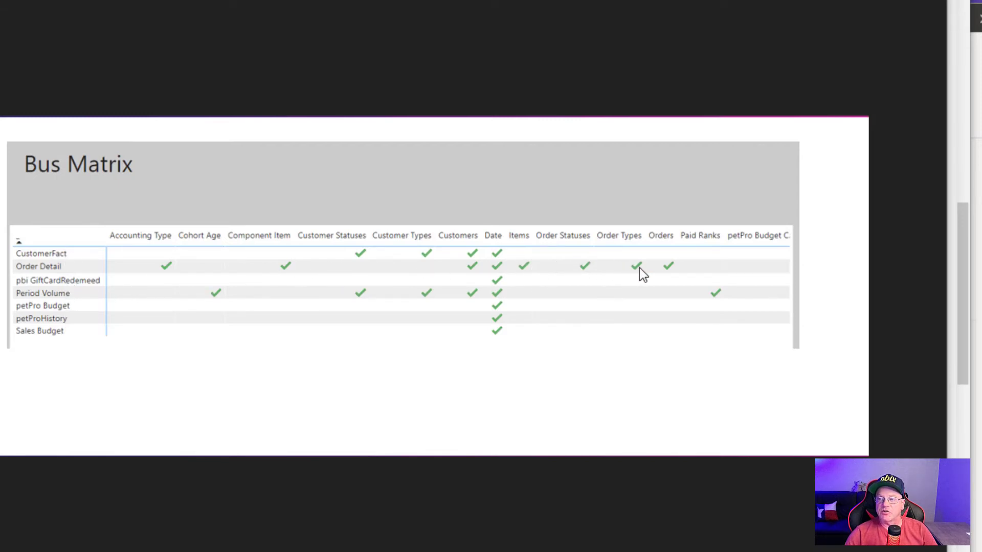
{"action": "mouse_move", "coordinate": [236, 268]}
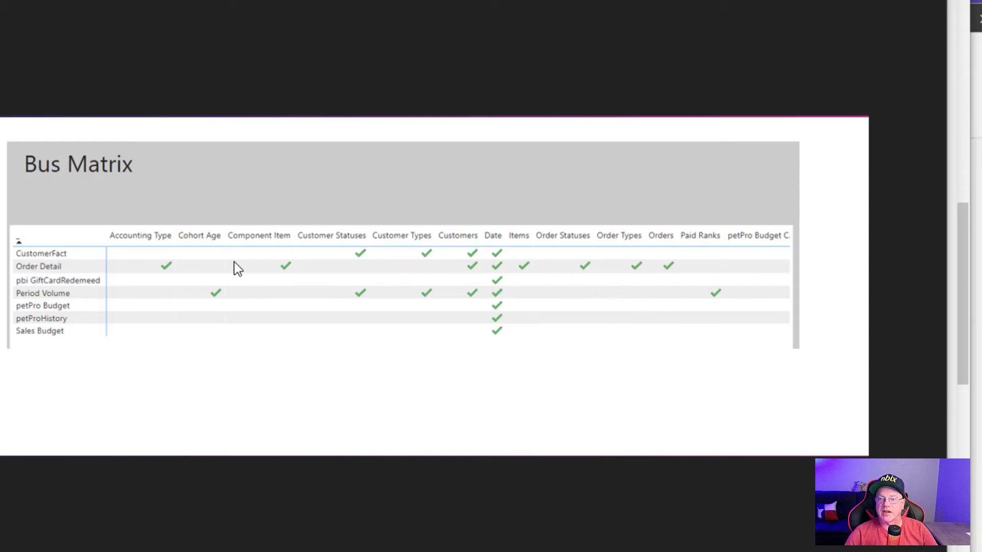
{"action": "mouse_move", "coordinate": [178, 283]}
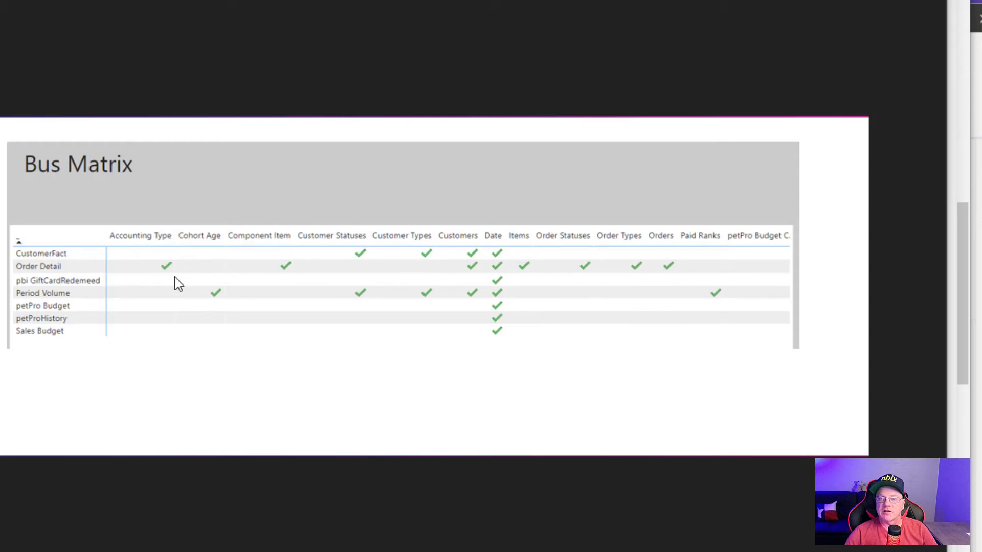
{"action": "mouse_move", "coordinate": [308, 359]}
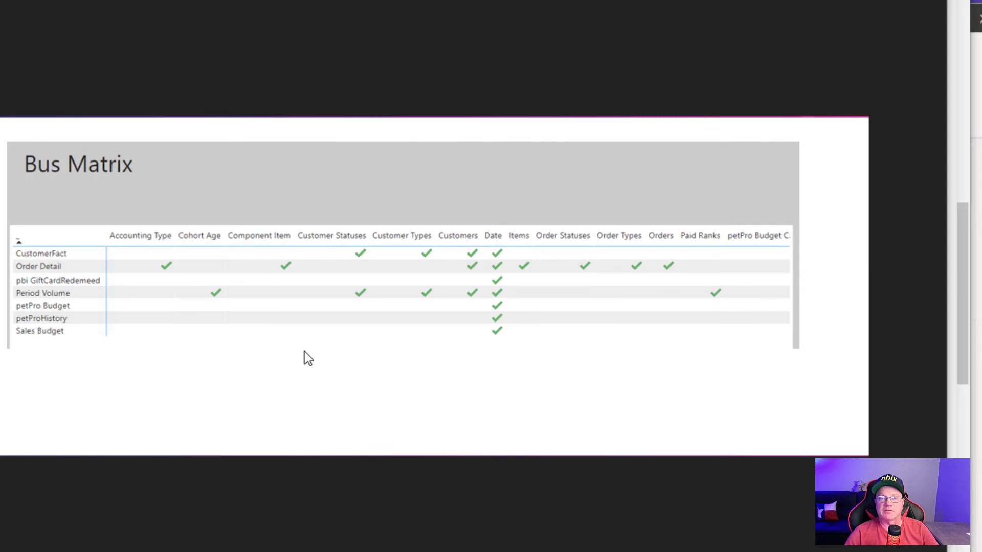
{"action": "mouse_move", "coordinate": [59, 175]}
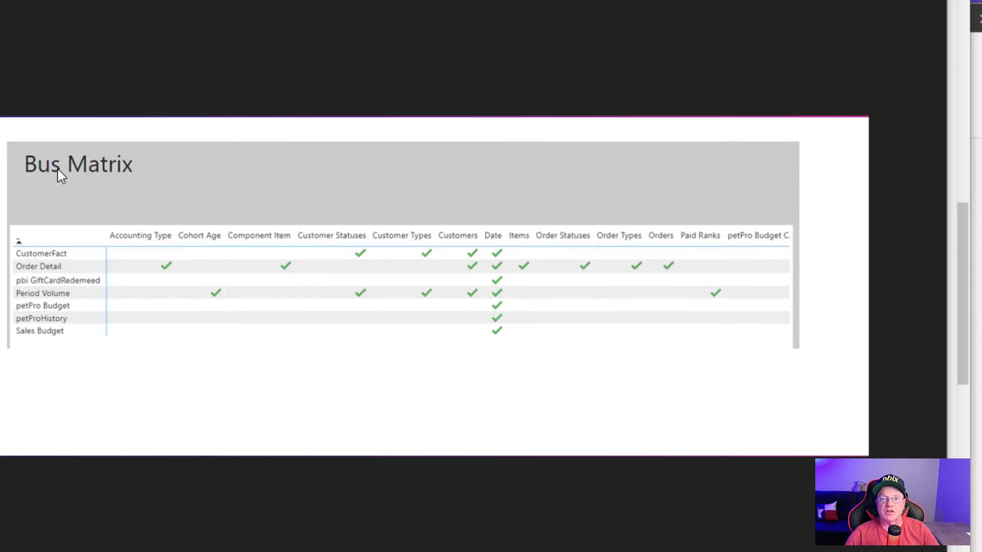
{"action": "mouse_move", "coordinate": [646, 158]}
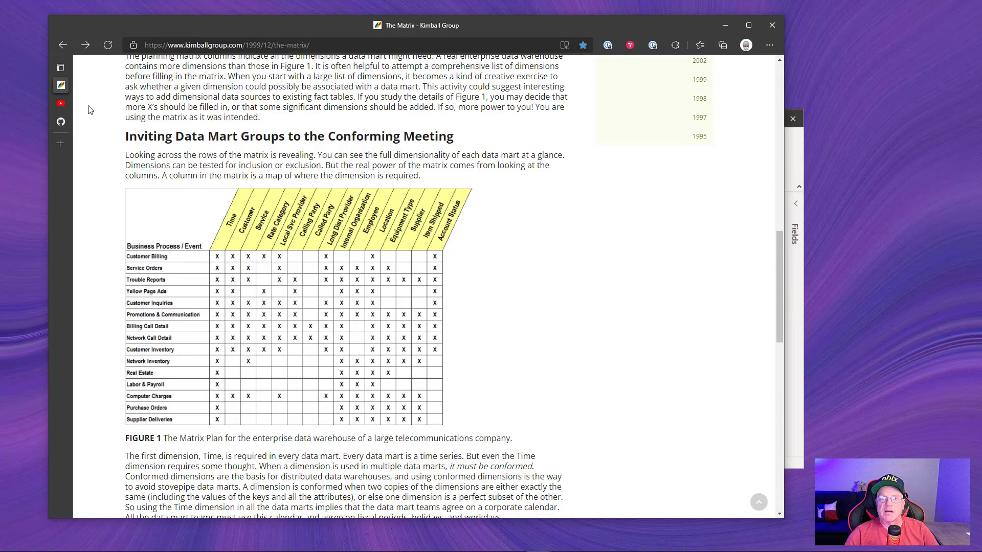
{"action": "left_click", "coordinate": [60, 68]}
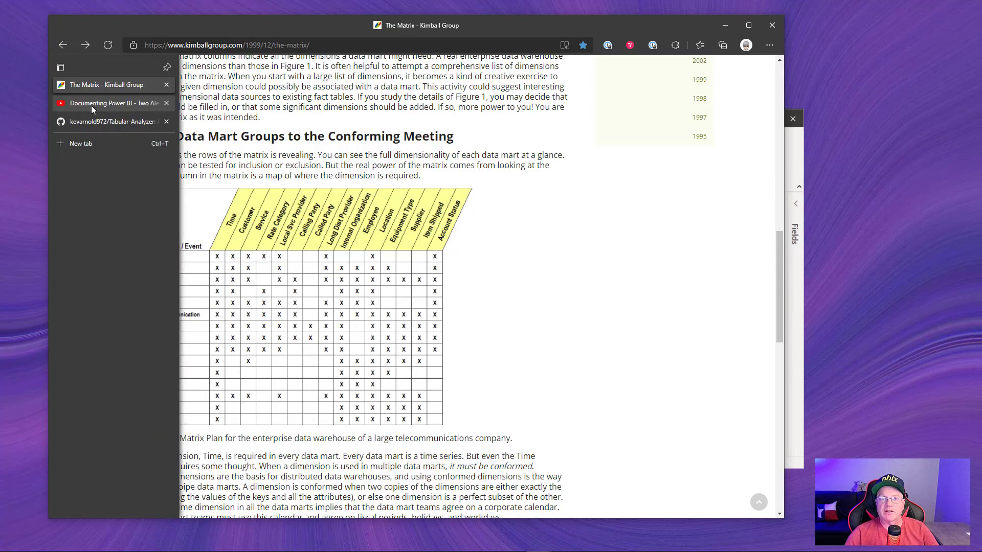
{"action": "left_click", "coordinate": [113, 102]}
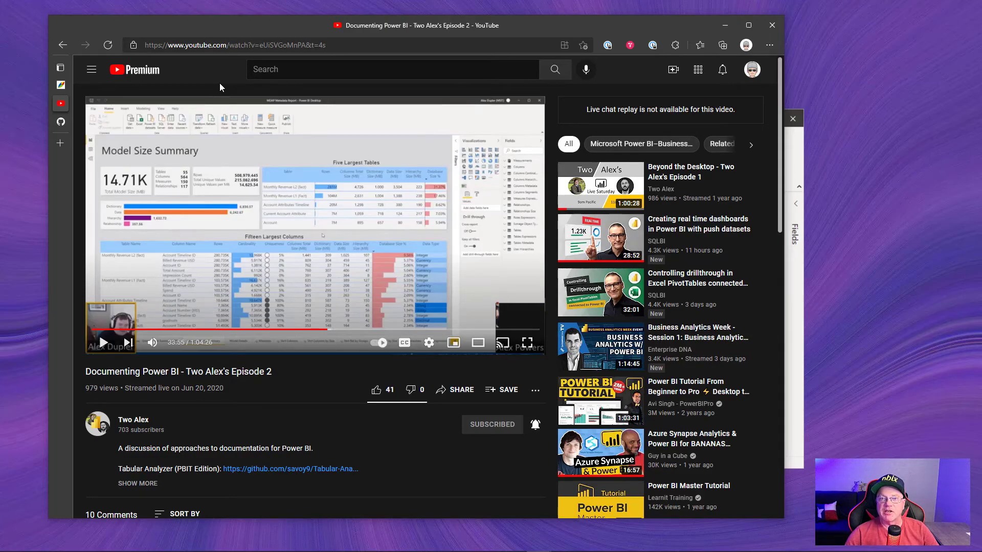
{"action": "mouse_move", "coordinate": [271, 384]}
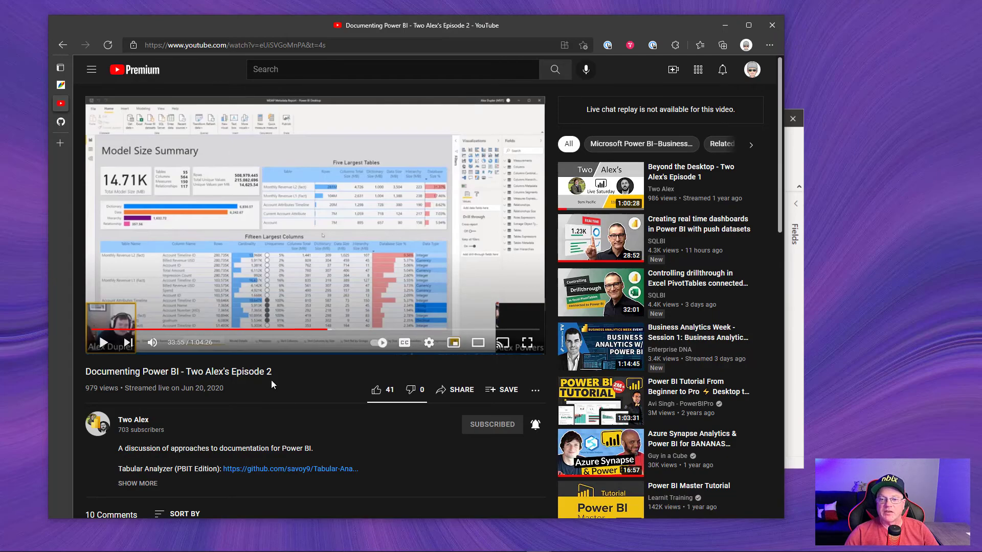
{"action": "mouse_move", "coordinate": [272, 474]}
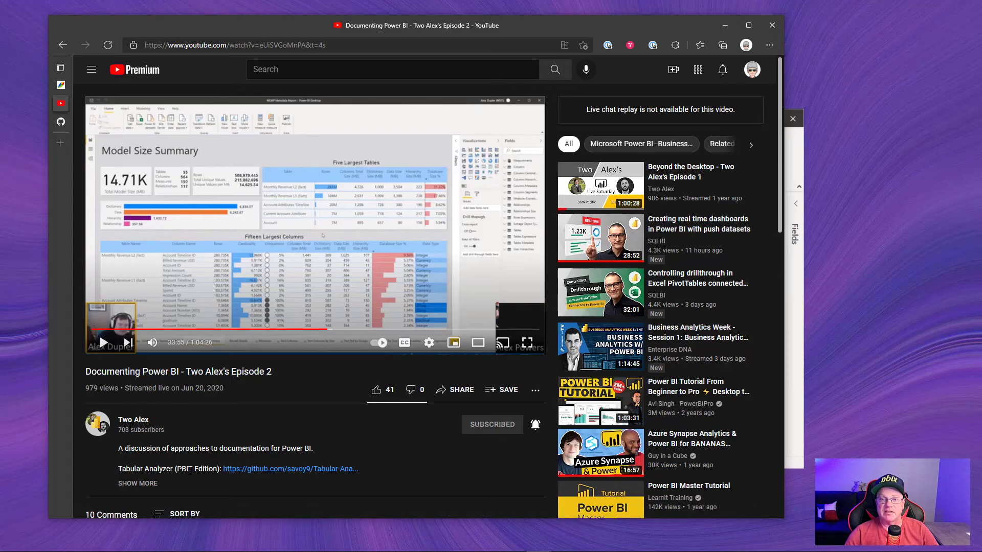
{"action": "mouse_move", "coordinate": [250, 479]}
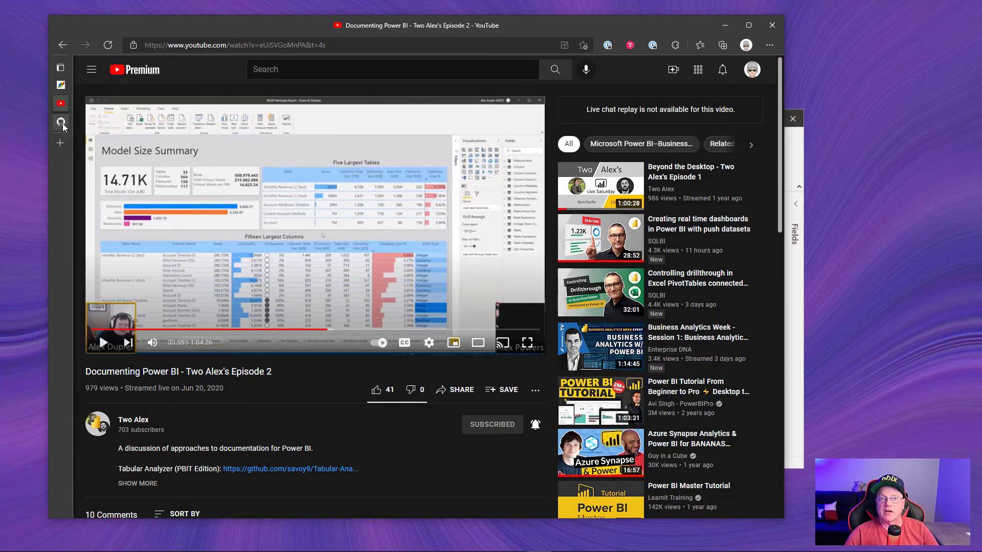
Show the kevarnold972/Tabular-Analyzer repository forked from savoy9 in GitHub
{"action": "left_click", "coordinate": [289, 468]}
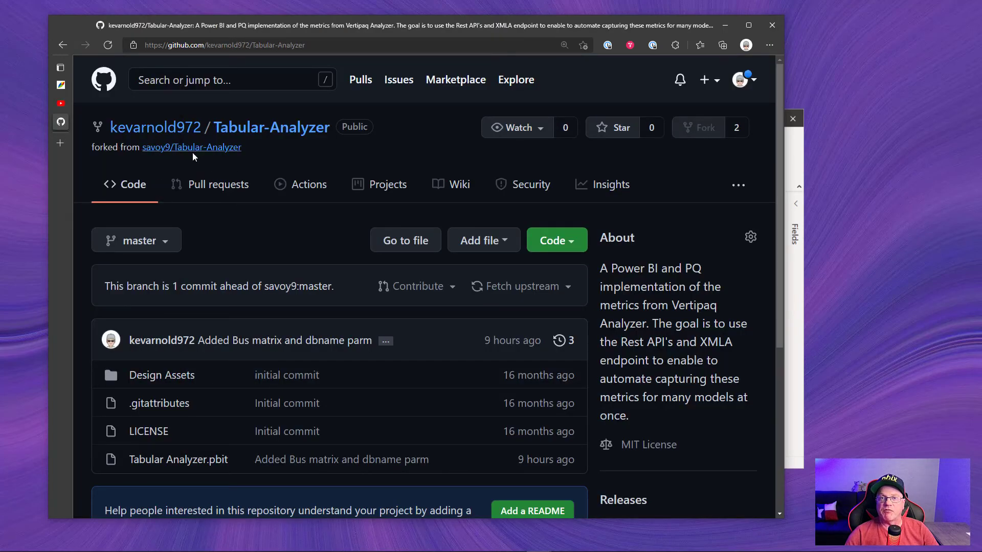
{"action": "mouse_move", "coordinate": [132, 164]}
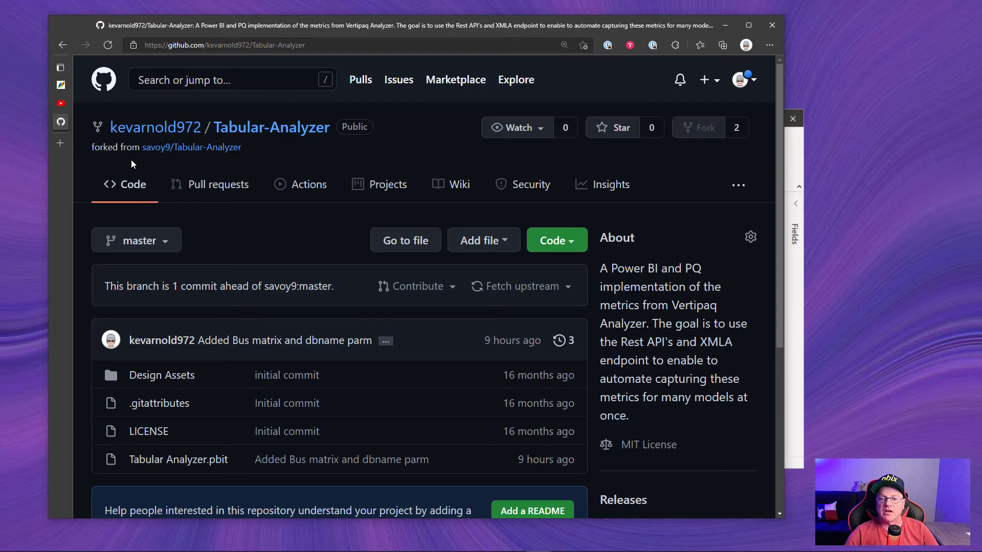
{"action": "mouse_move", "coordinate": [178, 459]}
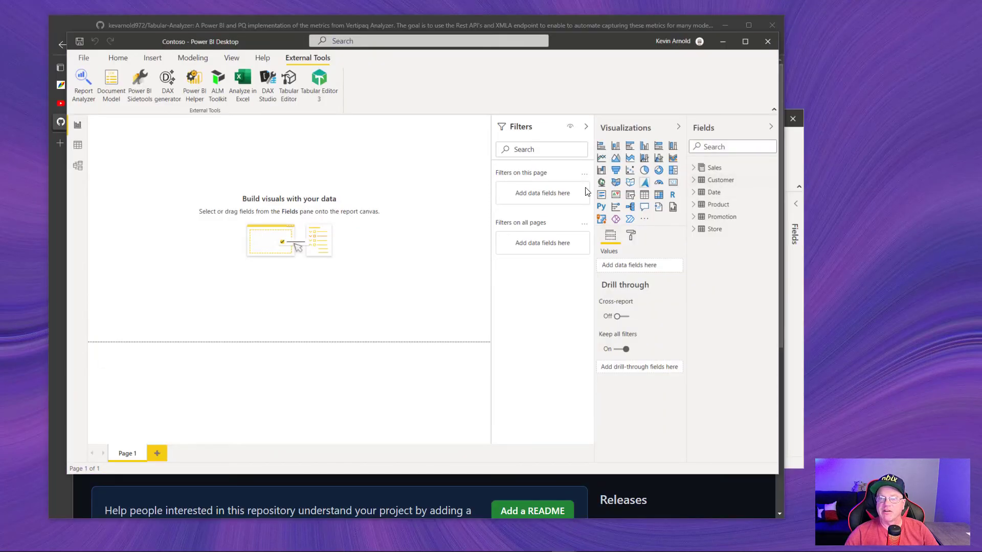
{"action": "mouse_move", "coordinate": [711, 170]}
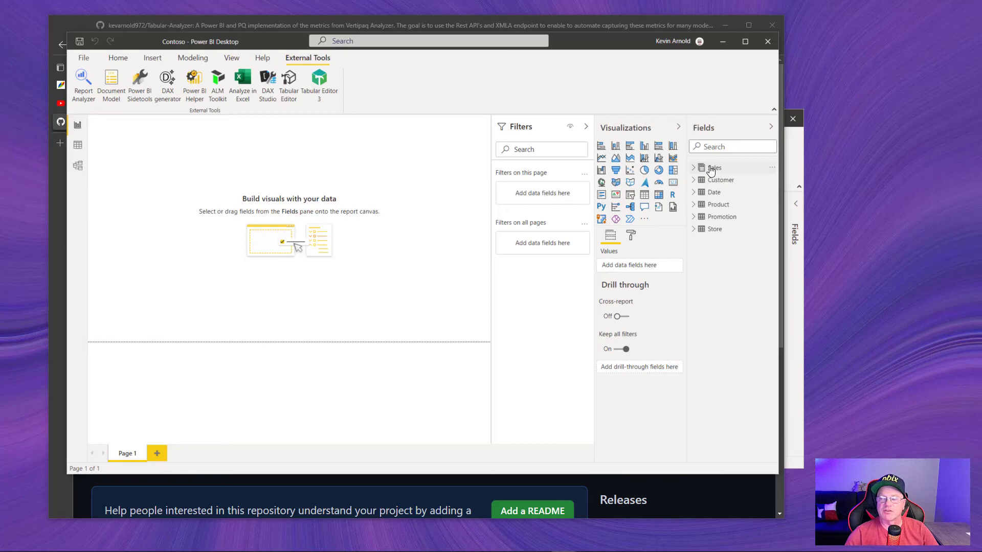
{"action": "mouse_move", "coordinate": [710, 236]}
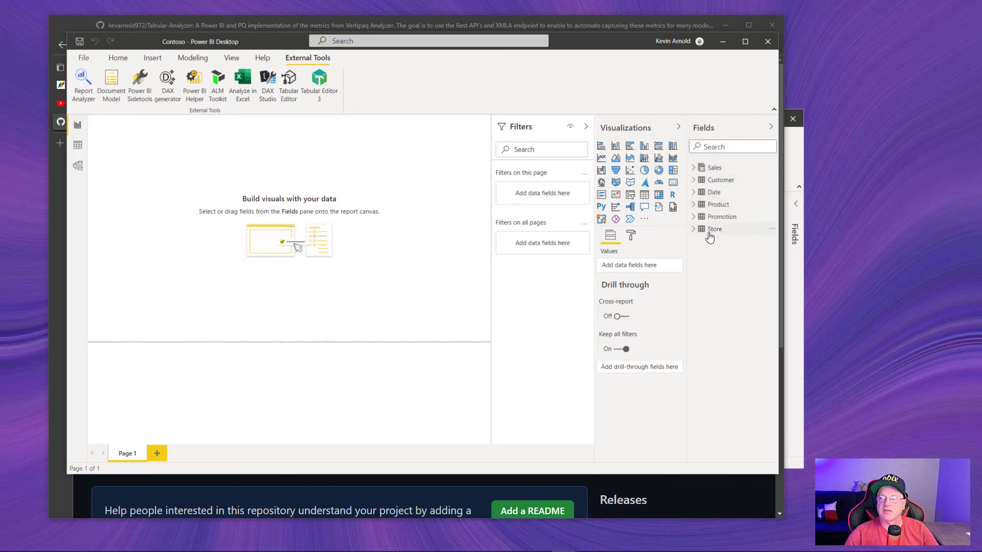
{"action": "mouse_move", "coordinate": [714, 228]}
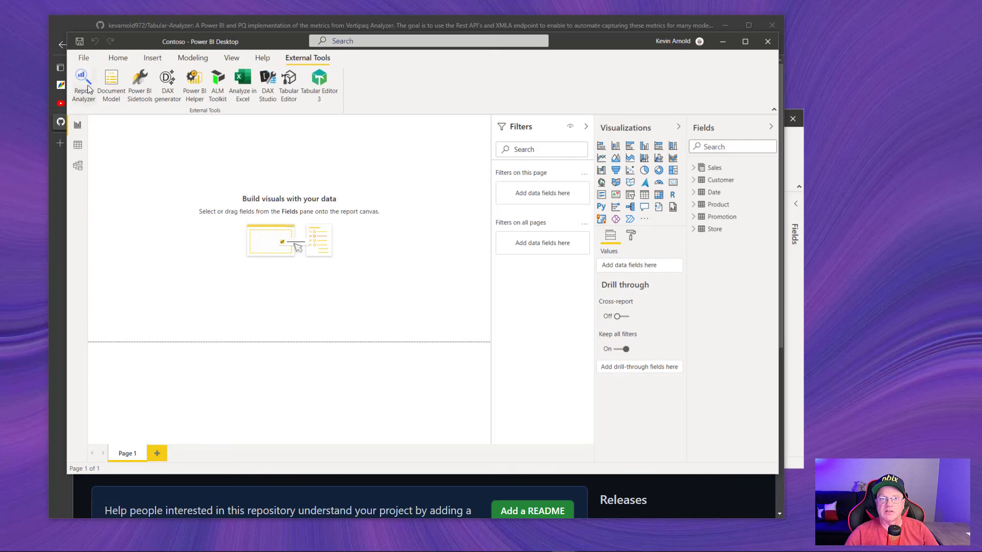
{"action": "left_click", "coordinate": [83, 57]}
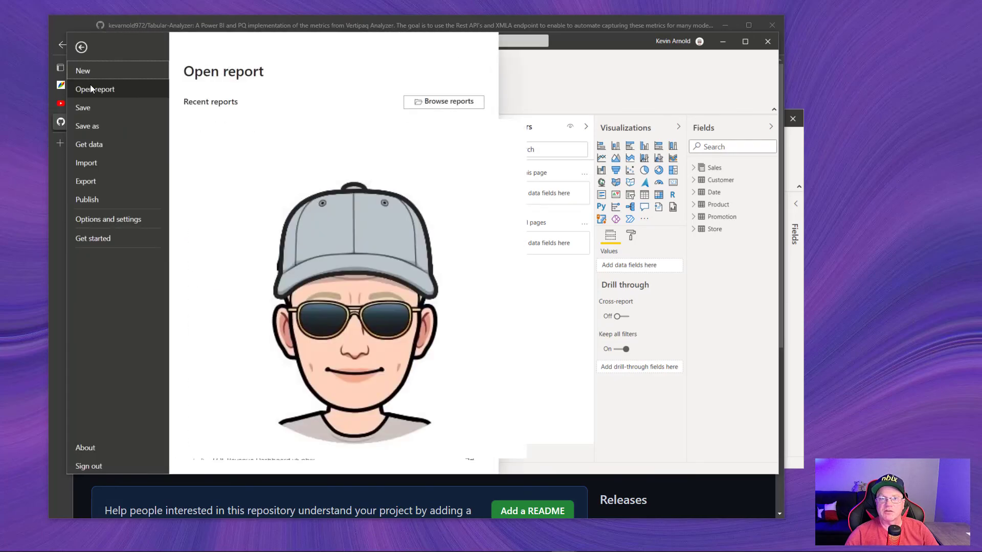
{"action": "left_click", "coordinate": [109, 219]}
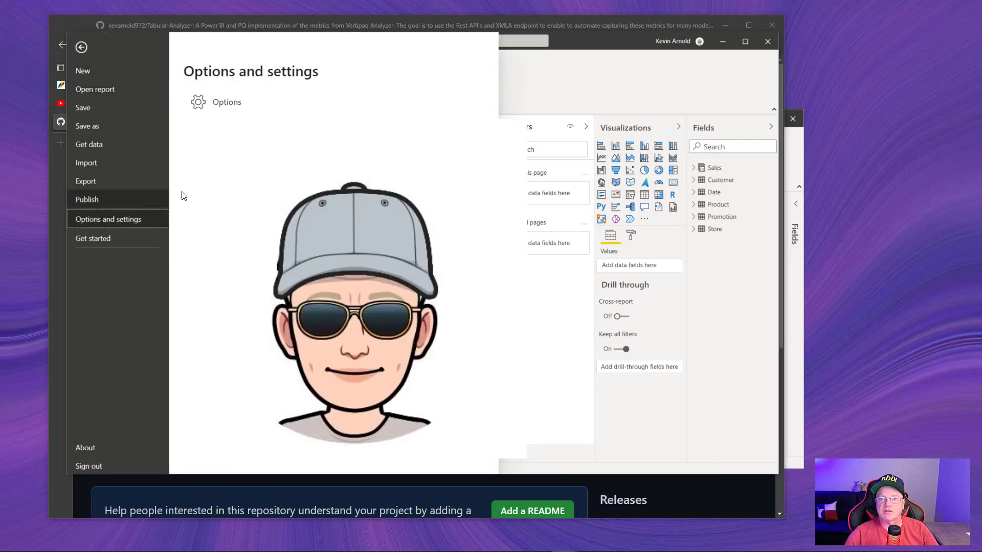
{"action": "left_click", "coordinate": [62, 47]}
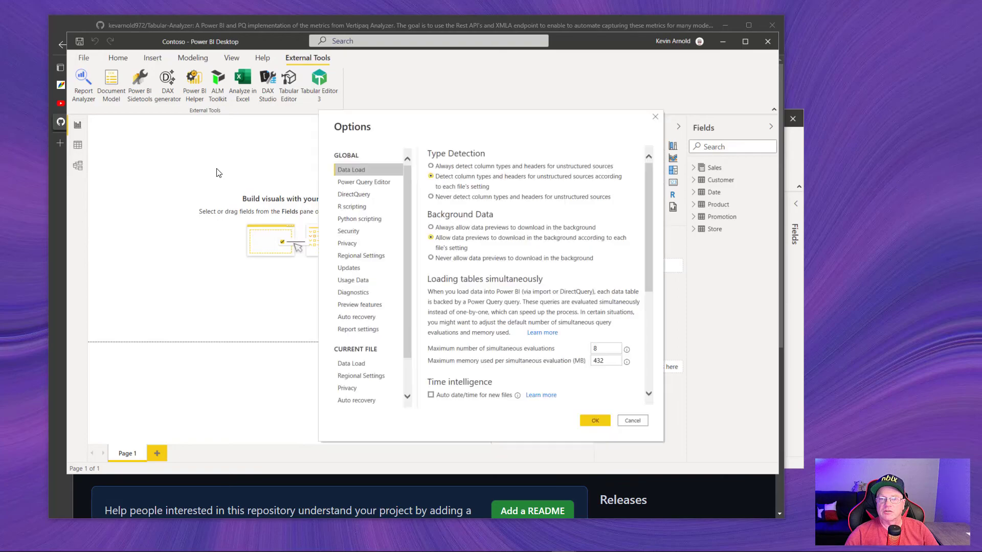
{"action": "mouse_move", "coordinate": [348, 231]}
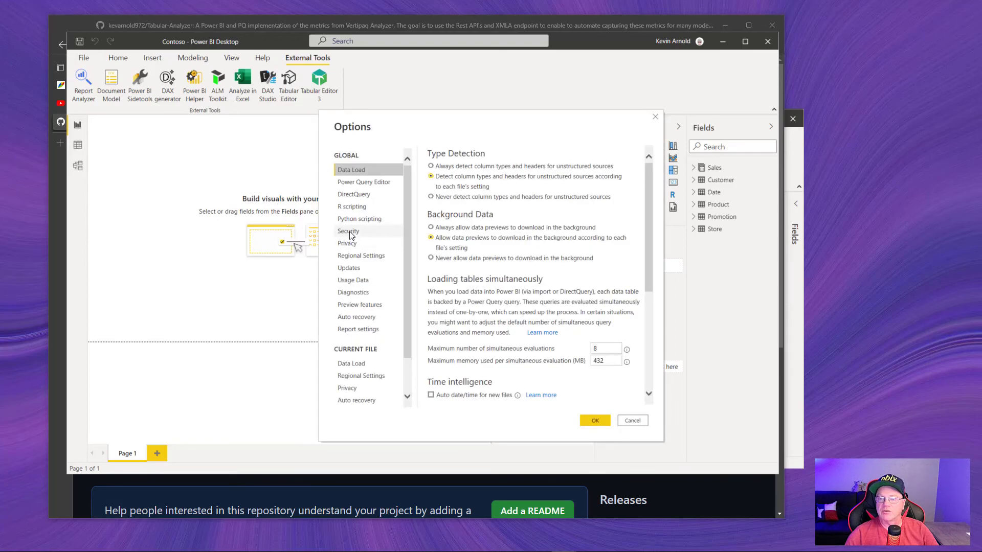
{"action": "left_click", "coordinate": [348, 231]}
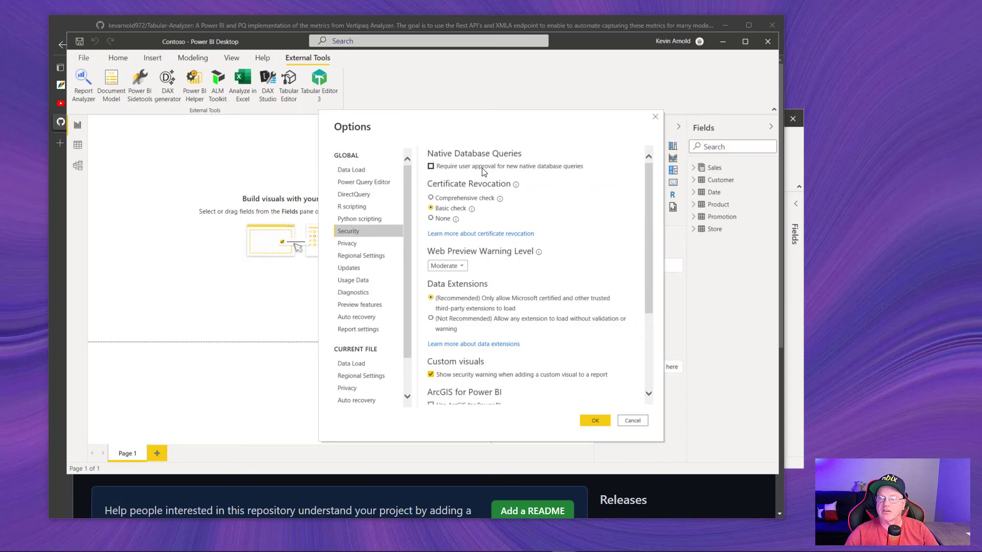
{"action": "mouse_move", "coordinate": [469, 177]}
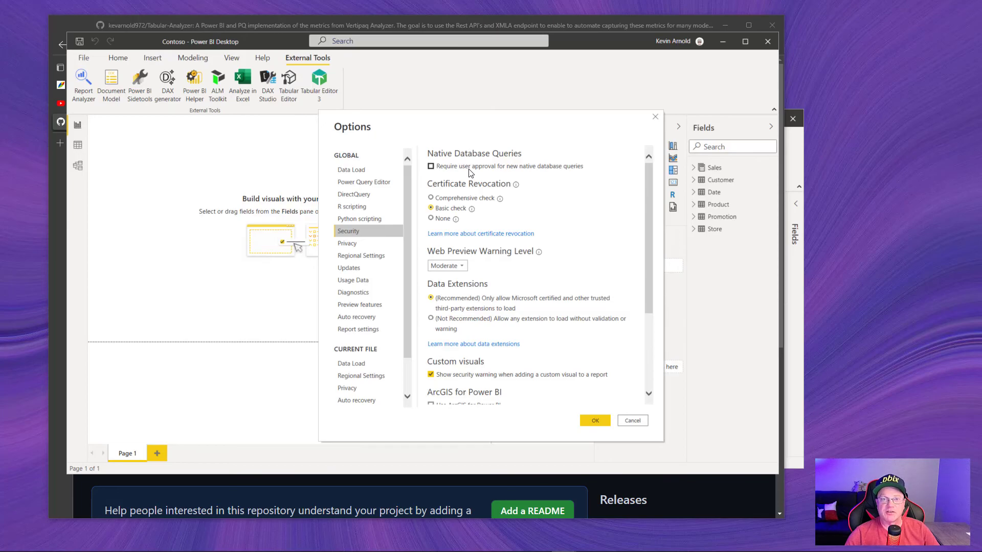
{"action": "mouse_move", "coordinate": [630, 411]}
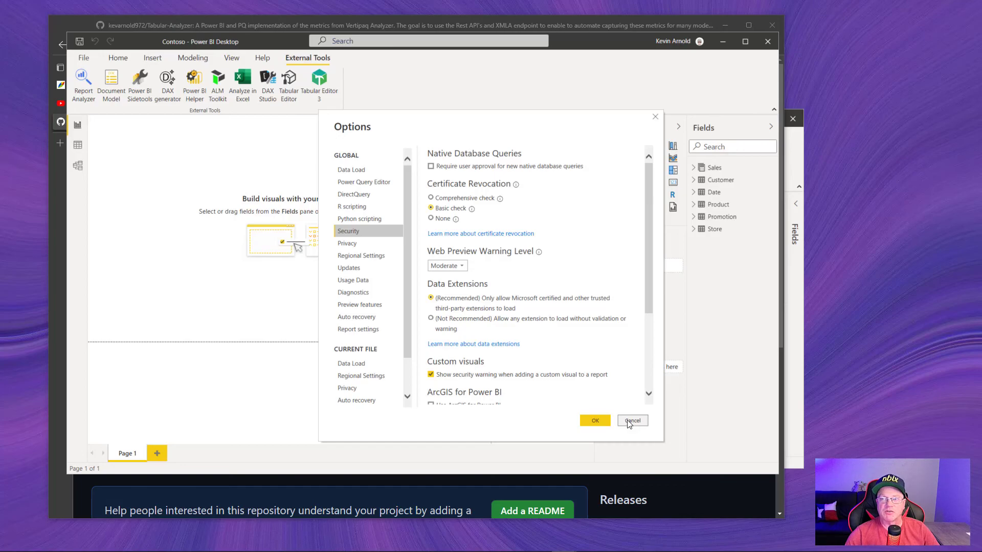
{"action": "left_click", "coordinate": [632, 420]}
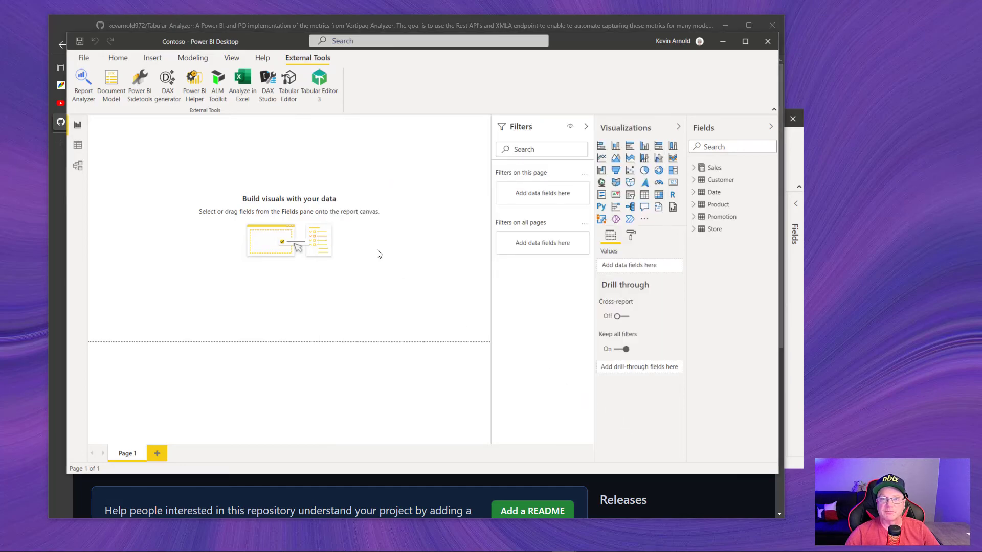
{"action": "mouse_move", "coordinate": [219, 165]}
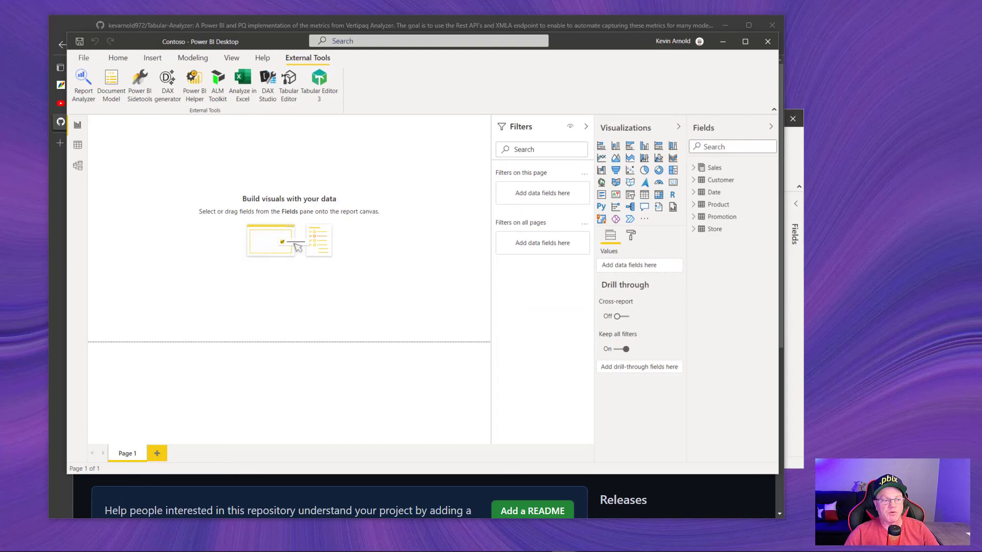
Launch DAX Studio from External Tools, connected to the Contoso model's six tables
{"action": "left_click", "coordinate": [267, 82]}
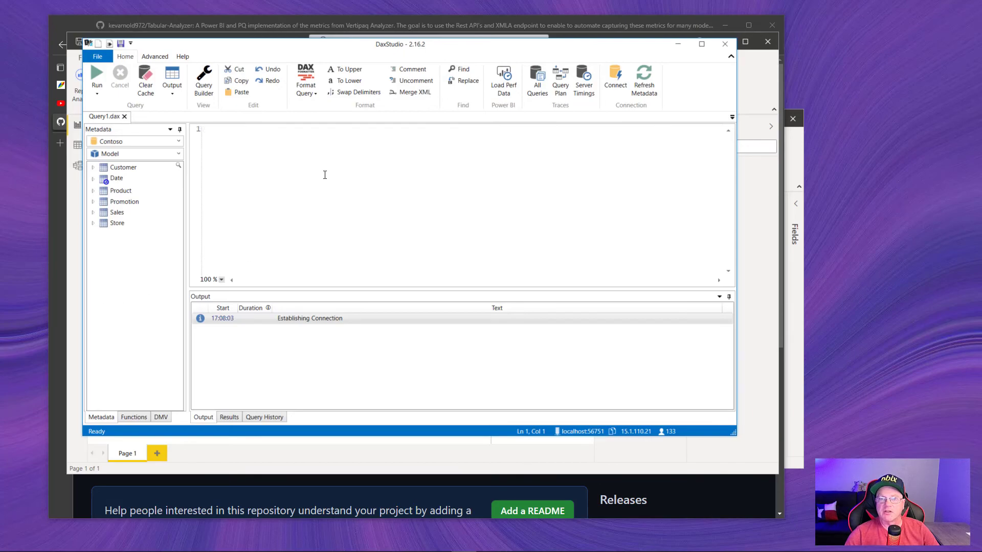
{"action": "mouse_move", "coordinate": [631, 436]}
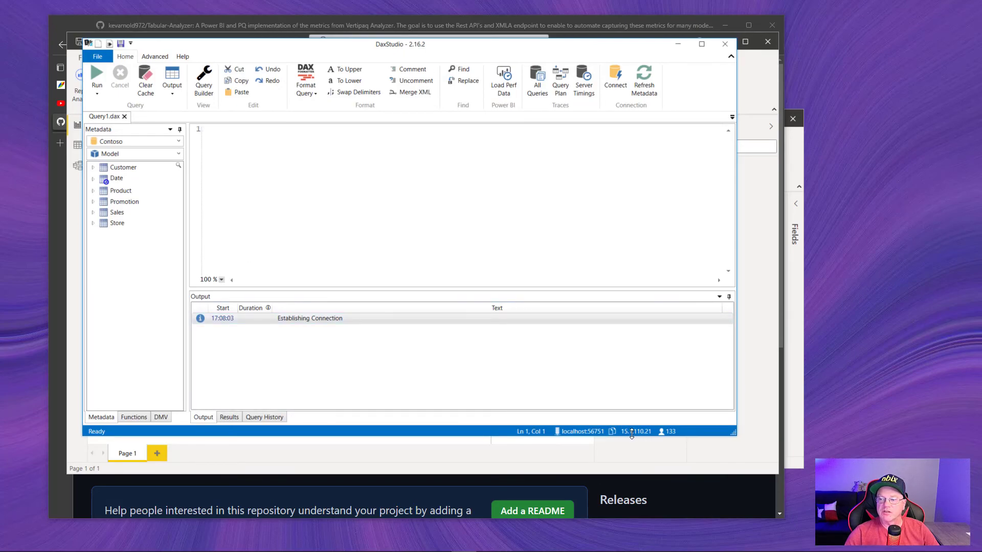
{"action": "mouse_move", "coordinate": [620, 432]}
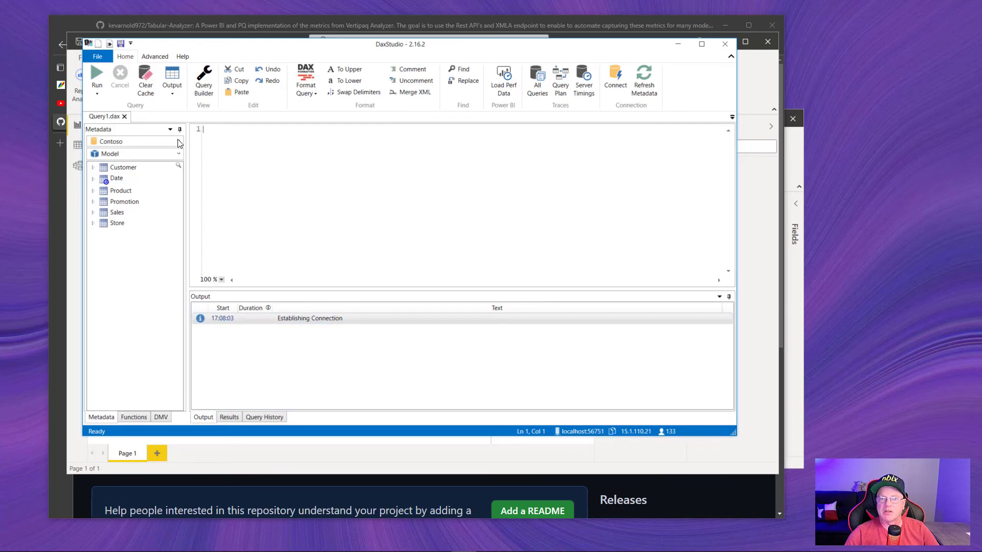
{"action": "mouse_move", "coordinate": [111, 141]}
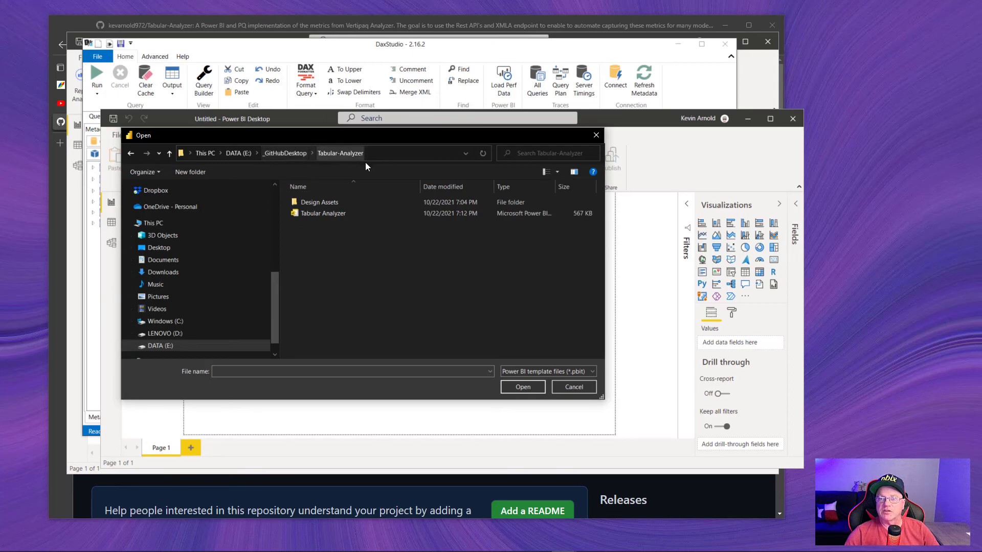
{"action": "mouse_move", "coordinate": [367, 156]}
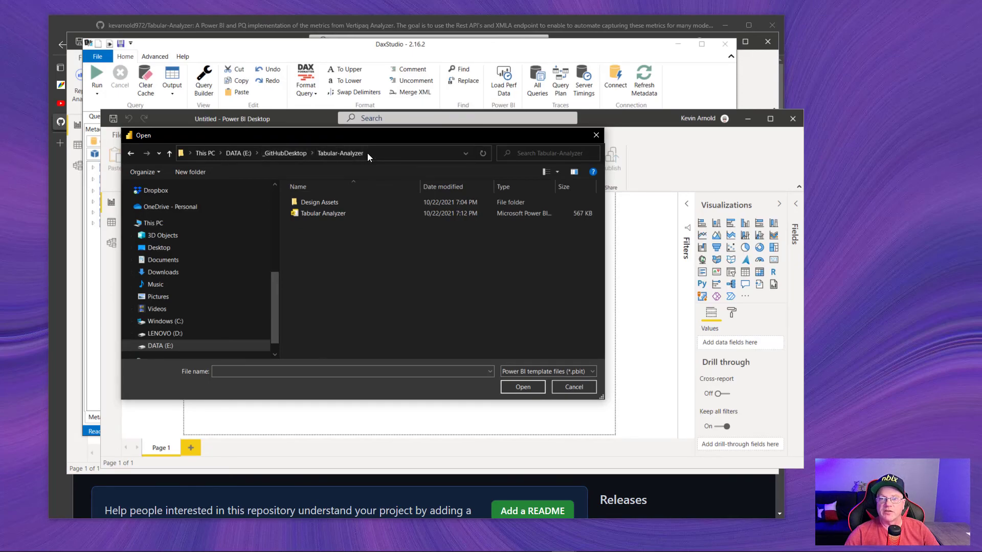
{"action": "mouse_move", "coordinate": [342, 156]}
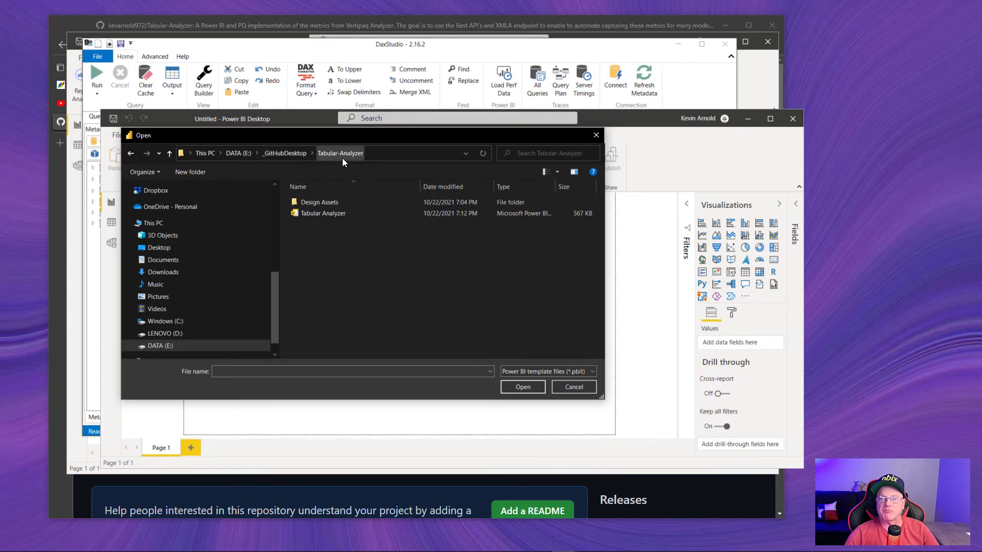
{"action": "mouse_move", "coordinate": [489, 393]}
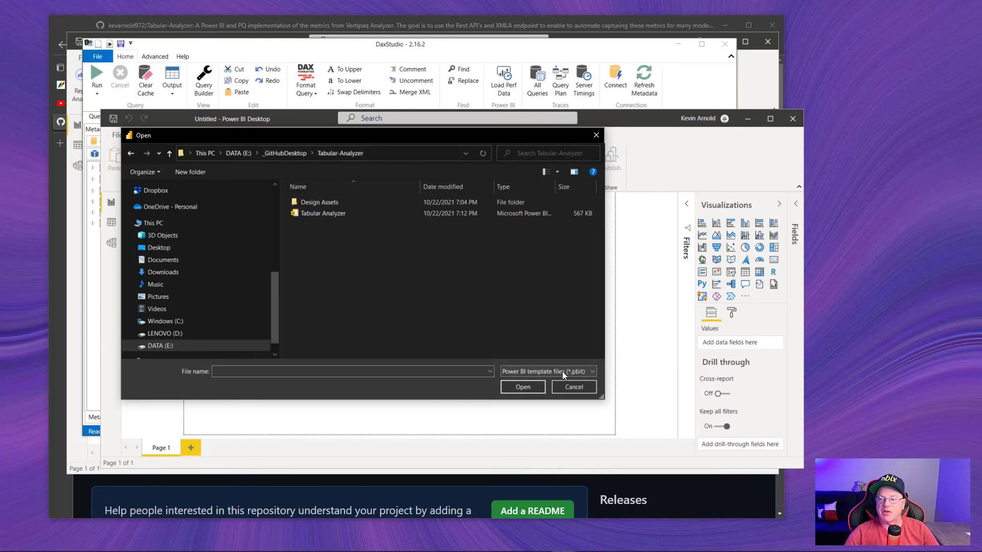
Select Tabular Analyzer.pbit in the Tabular-Analyzer folder as the template to import
{"action": "left_click", "coordinate": [322, 213]}
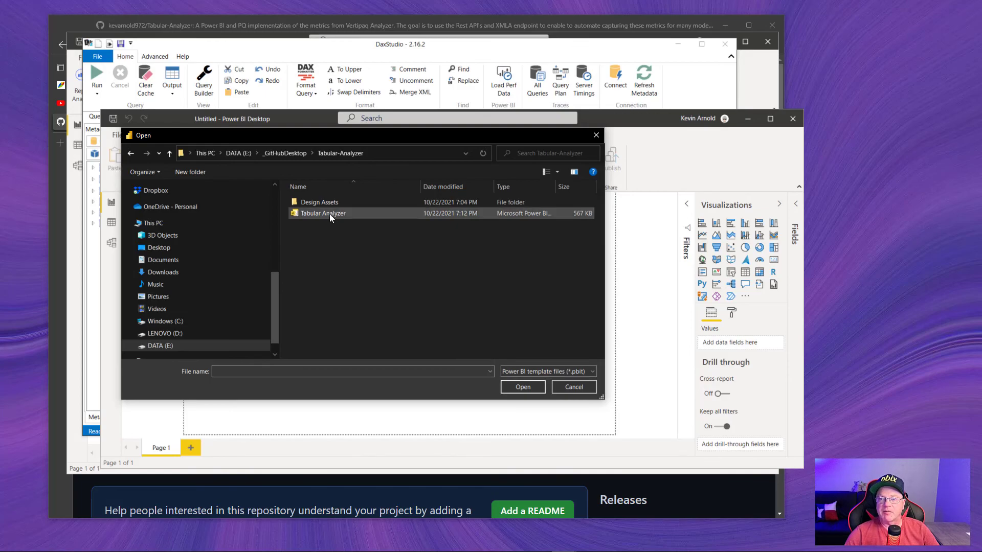
{"action": "left_click", "coordinate": [322, 212]}
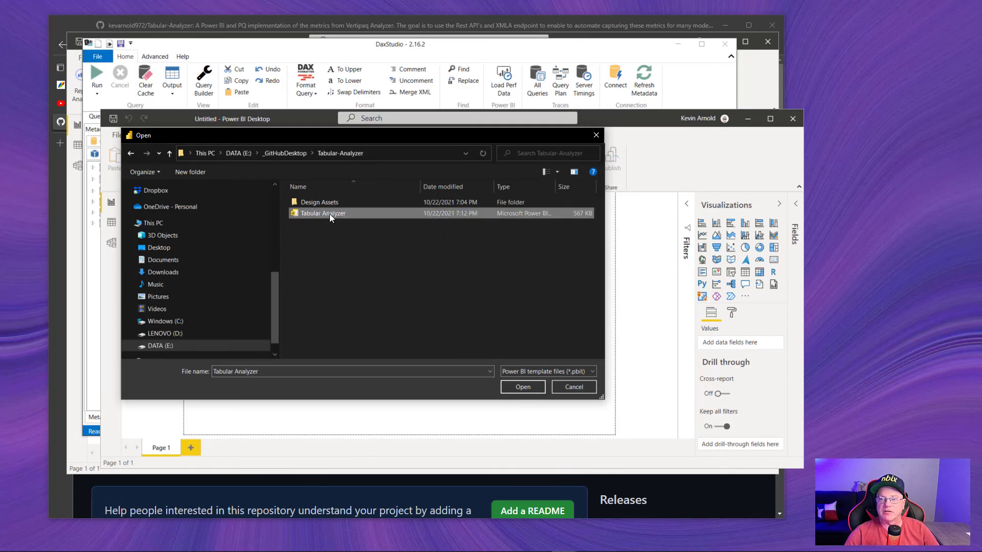
{"action": "mouse_move", "coordinate": [523, 387]}
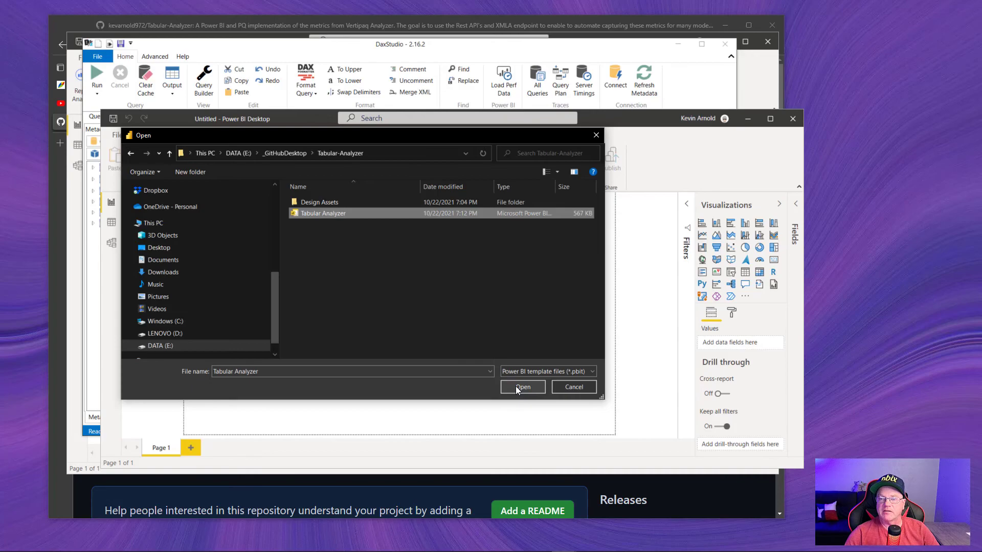
Confirm the Open dialog so the Tabular Analyzer template's Server/DBName prompt appears
{"action": "left_click", "coordinate": [523, 387]}
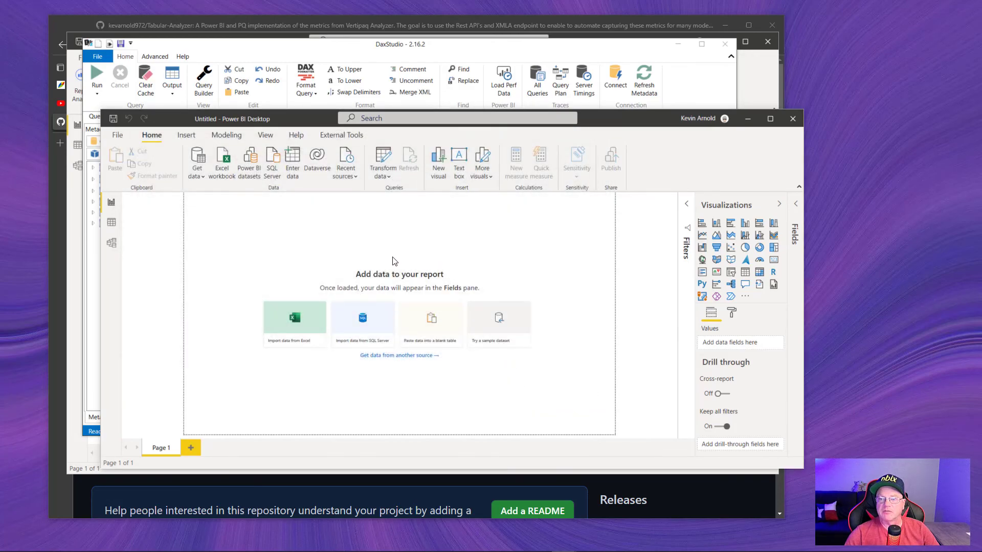
{"action": "mouse_move", "coordinate": [385, 256]}
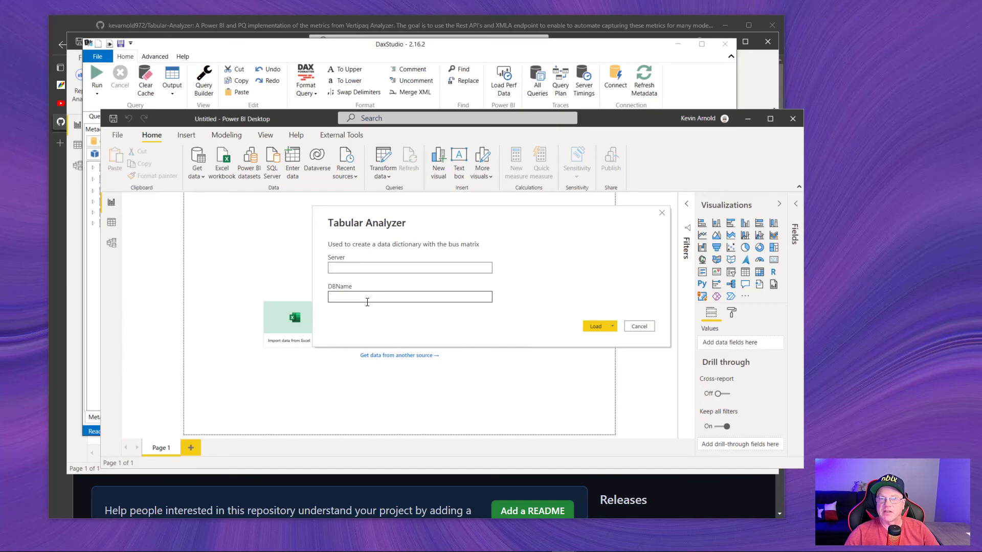
{"action": "mouse_move", "coordinate": [75, 338]}
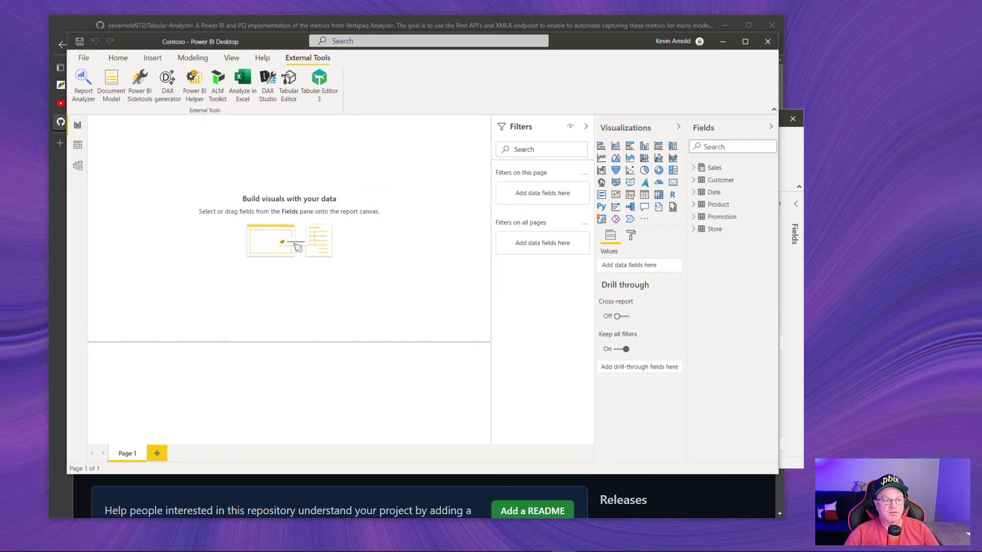
Copy the server address from DAX Studio and enter localhost:56751 as Server
{"action": "left_click", "coordinate": [267, 85]}
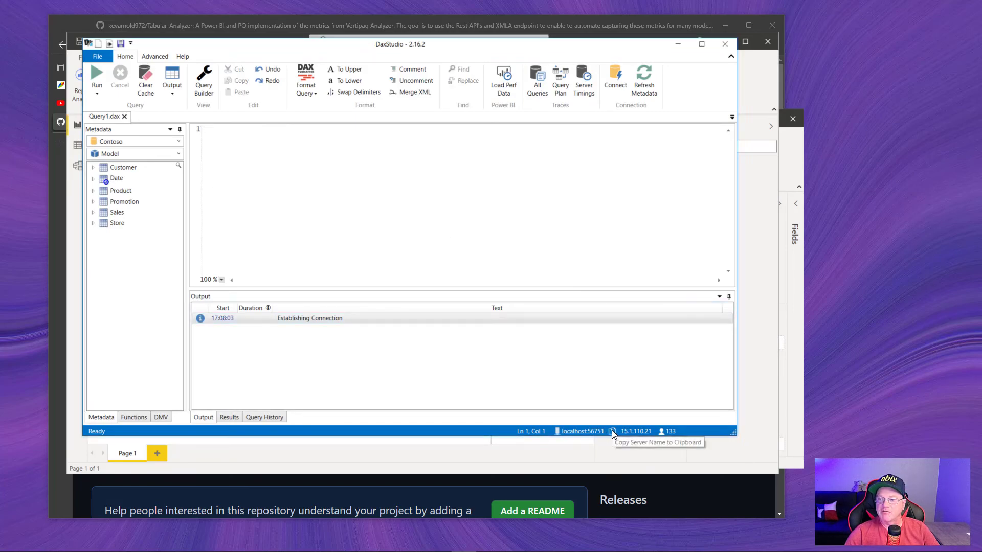
{"action": "left_click", "coordinate": [613, 432]}
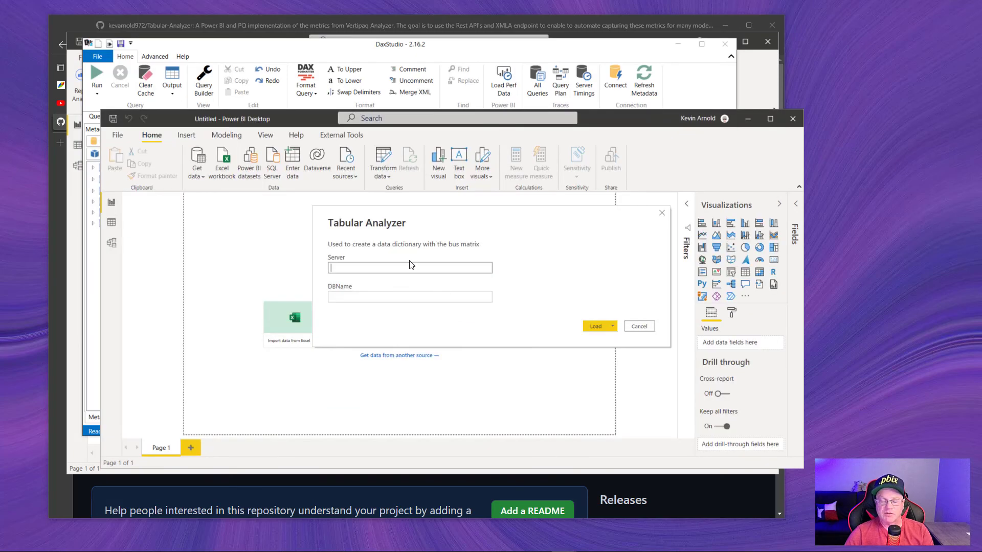
{"action": "type", "text": "localhost:56751"}
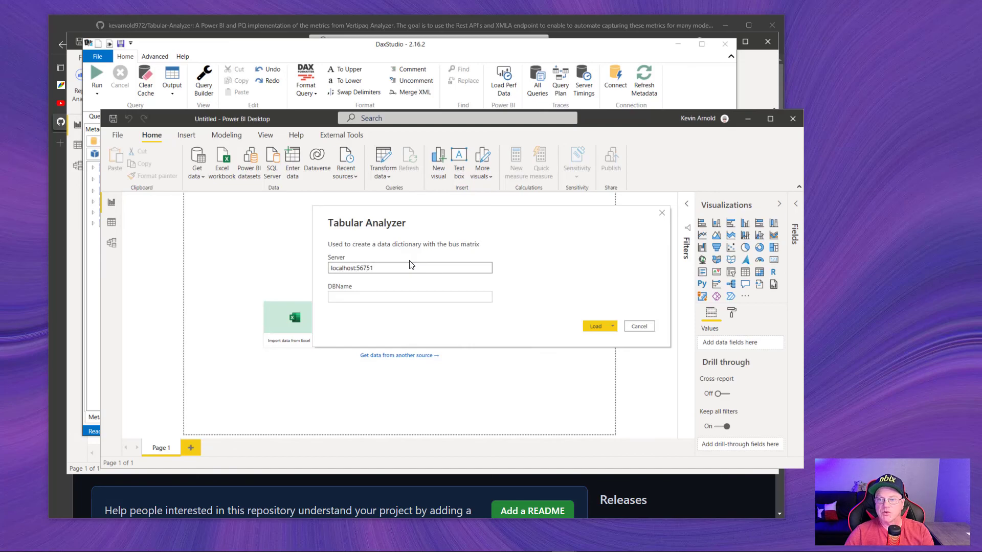
{"action": "left_click", "coordinate": [409, 297]}
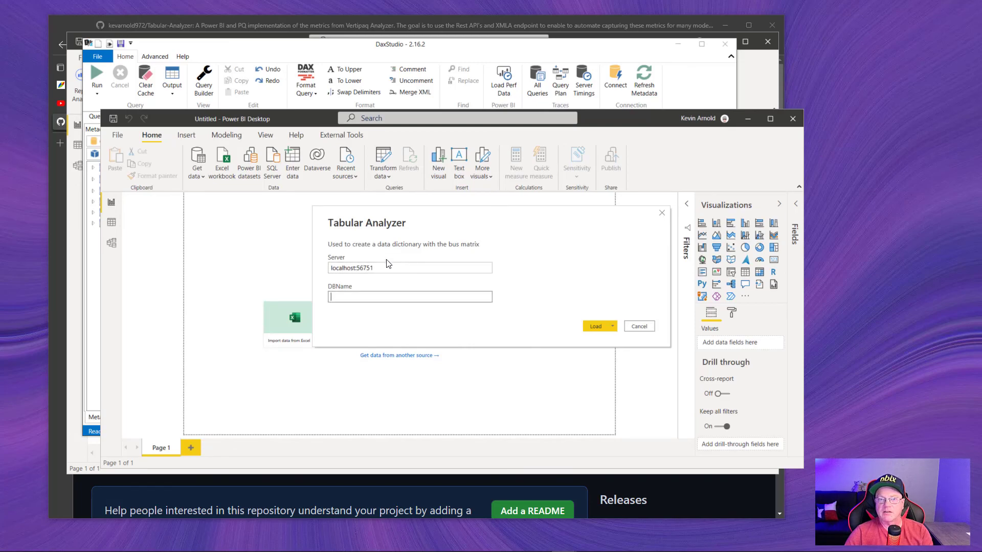
{"action": "left_click", "coordinate": [638, 325]}
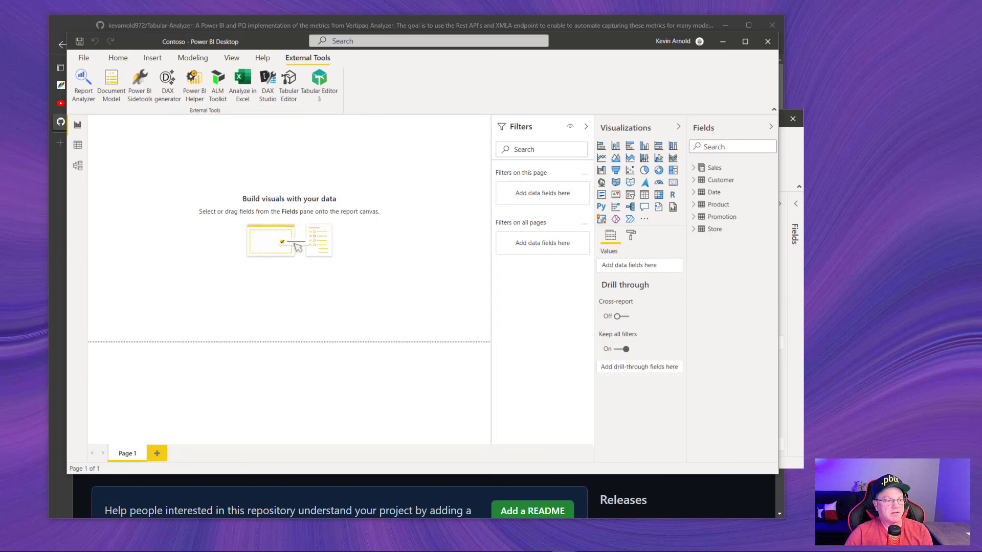
Copy the Contoso database name from DAX Studio and enter fba17501-97a0-4bae-9b5c-a508a460faf6 as DBName
{"action": "left_click", "coordinate": [267, 85]}
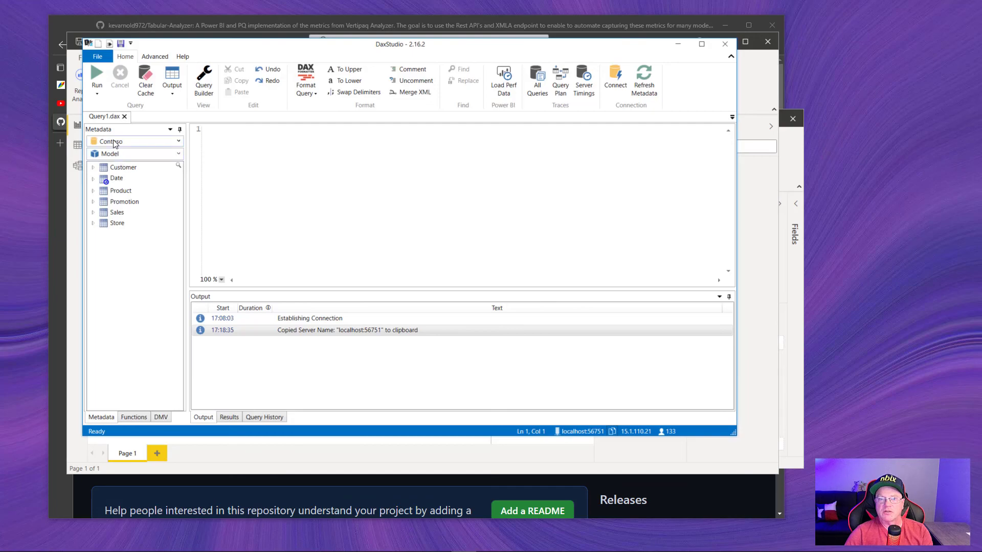
{"action": "right_click", "coordinate": [134, 141]}
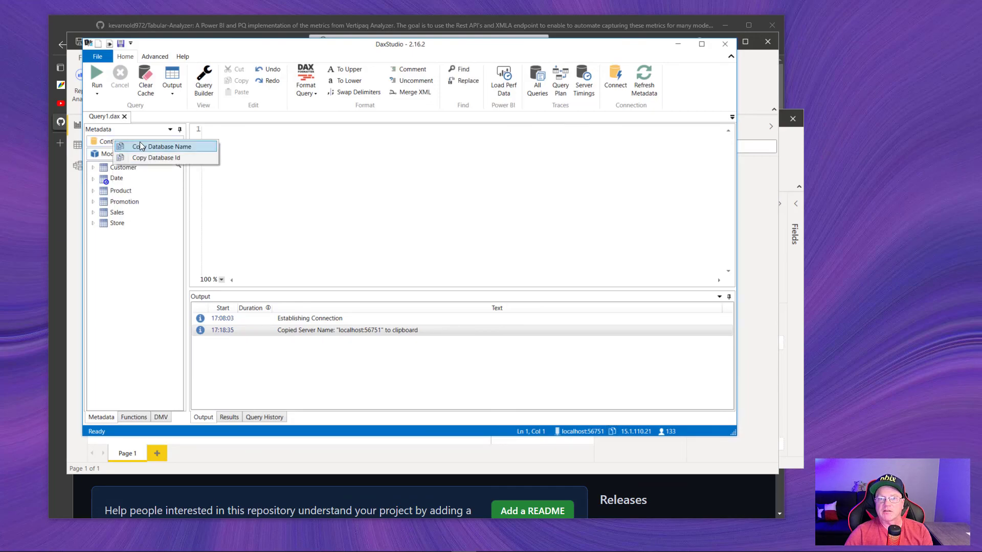
{"action": "left_click", "coordinate": [166, 146]}
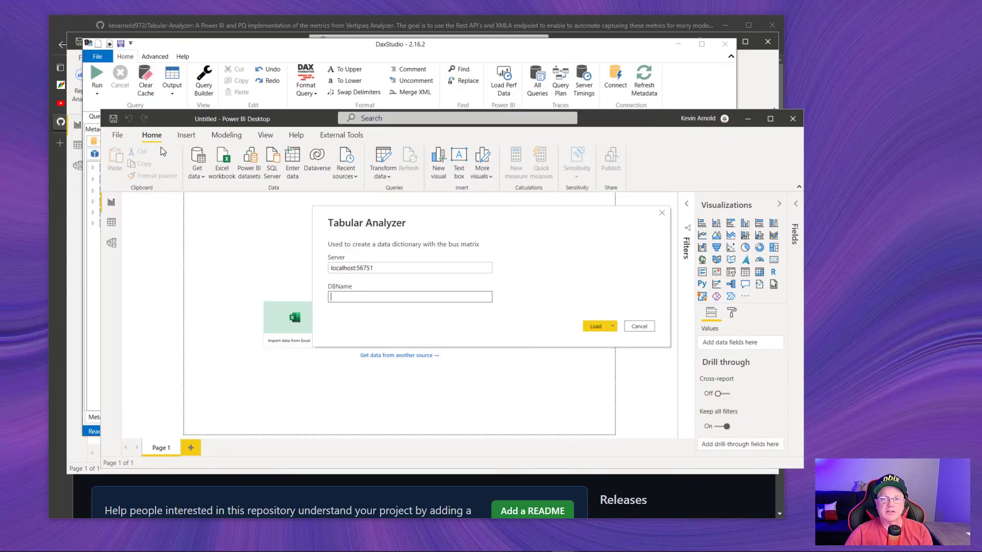
{"action": "type", "text": "fba17501-97a0-4bae-9b5c-a508a460faf6"}
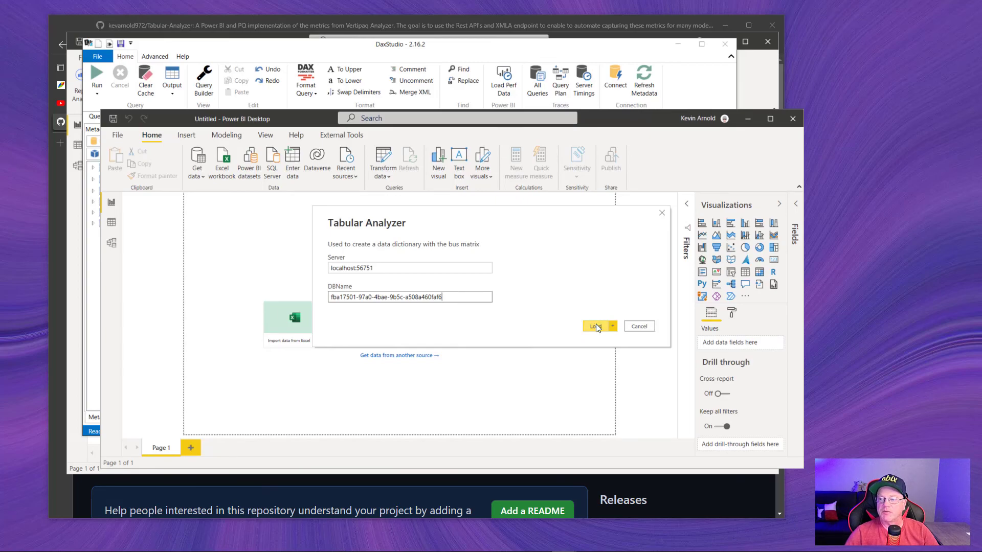
Load the template and connect to the local Analysis Services model using current Windows credentials
{"action": "left_click", "coordinate": [596, 326]}
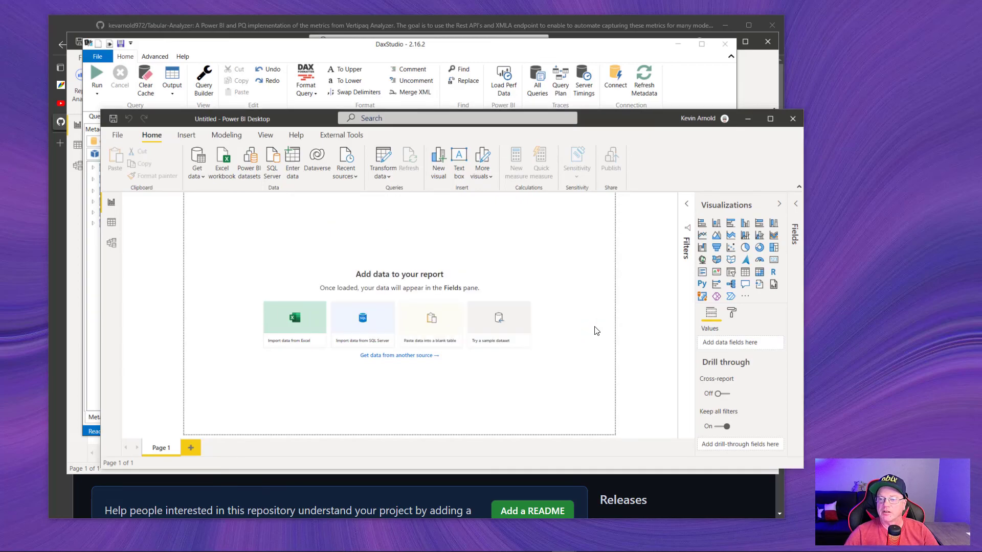
{"action": "left_click", "coordinate": [409, 157]}
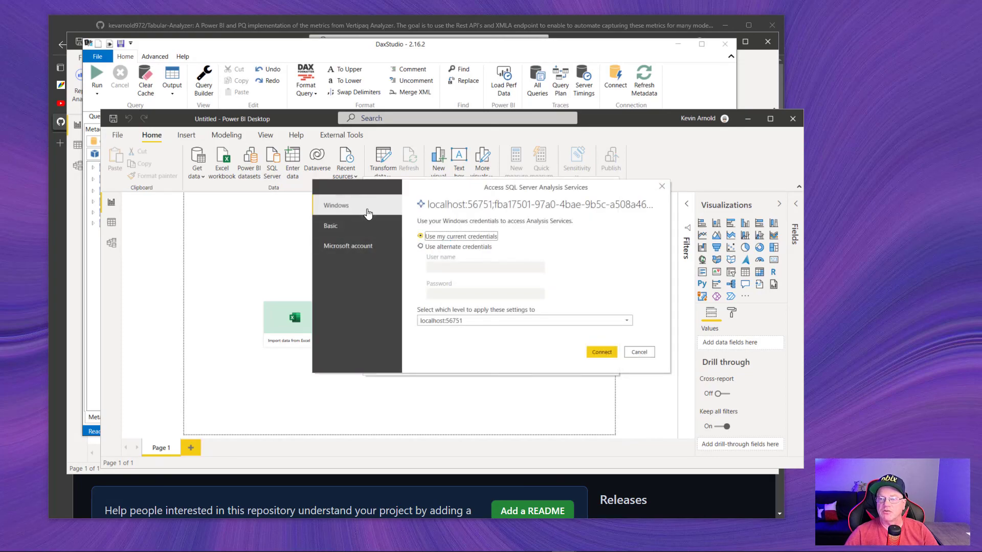
{"action": "mouse_move", "coordinate": [514, 269]}
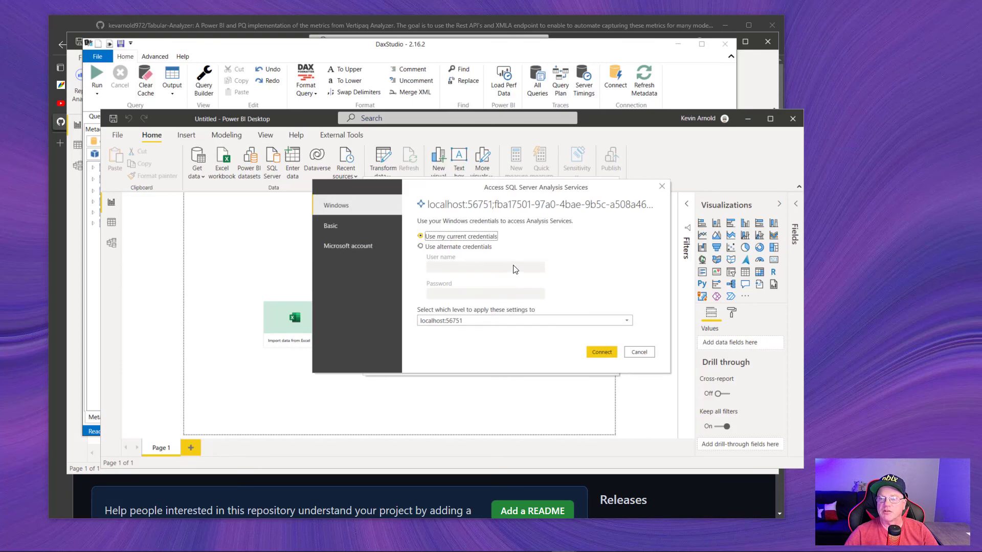
{"action": "mouse_move", "coordinate": [524, 249]}
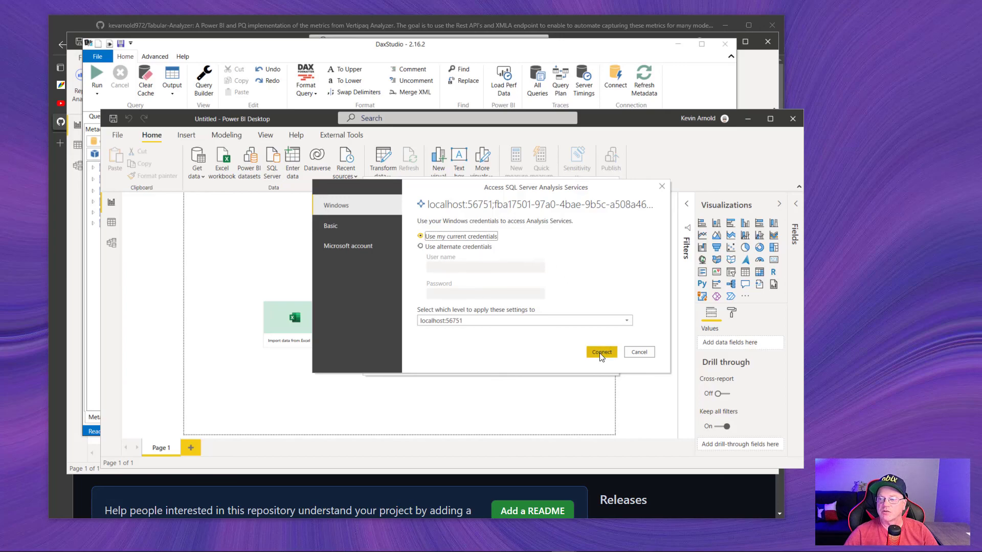
{"action": "left_click", "coordinate": [601, 352]}
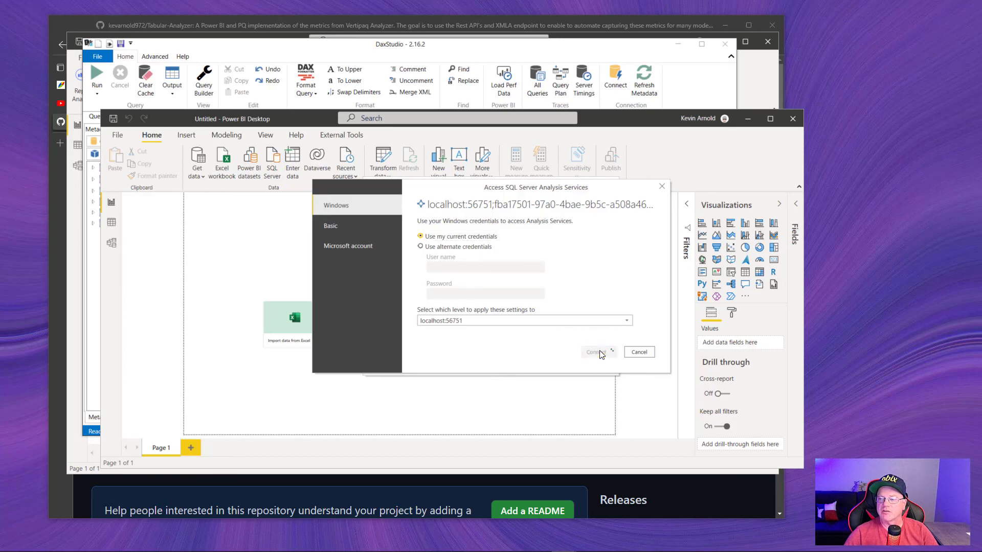
{"action": "left_click", "coordinate": [595, 352]}
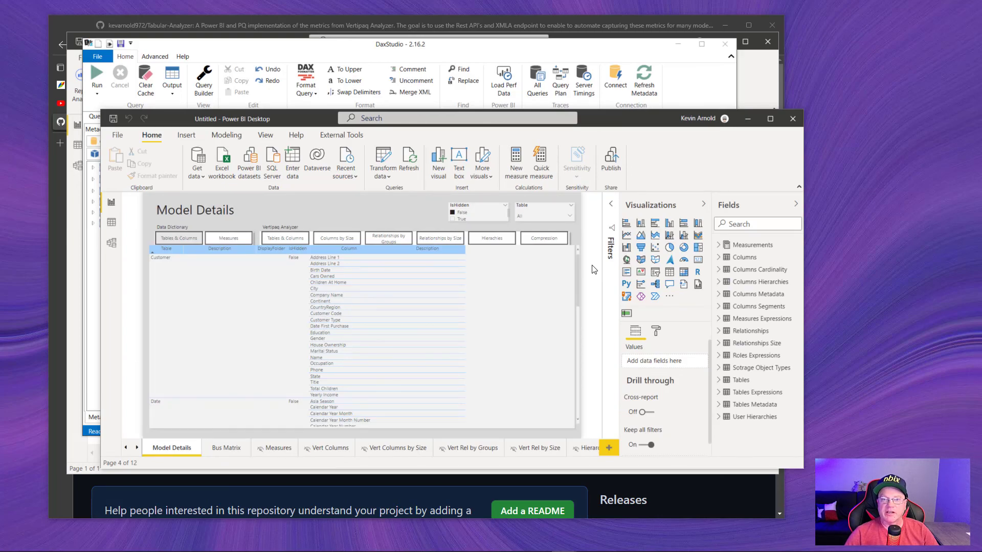
{"action": "mouse_move", "coordinate": [463, 243]}
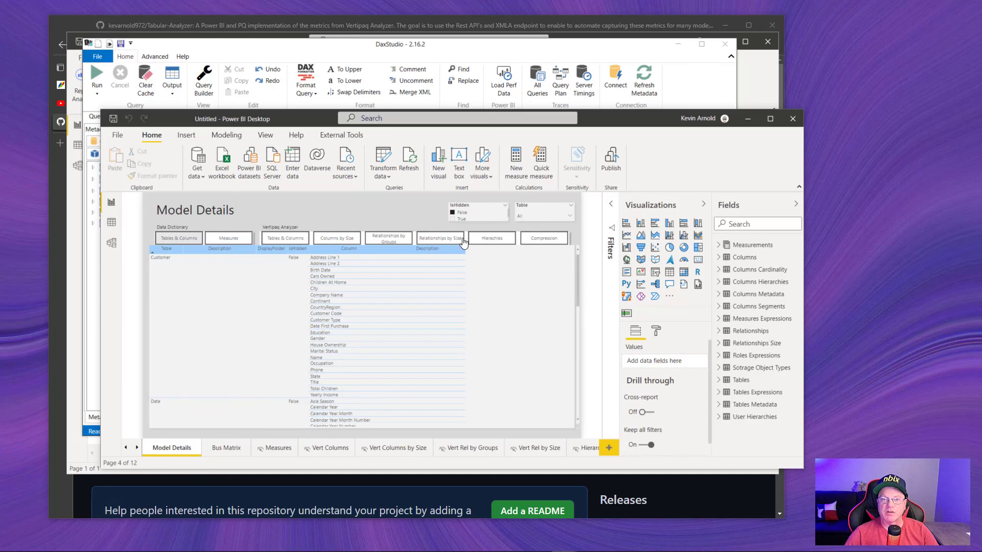
{"action": "mouse_move", "coordinate": [197, 214]}
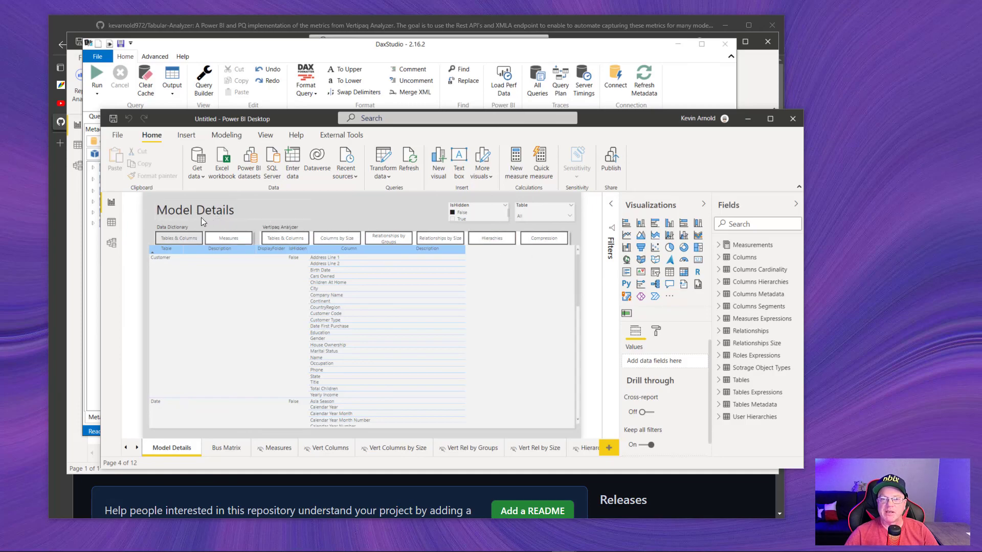
Review the refreshed Model Details page listing Customer and Date table columns
{"action": "left_click", "coordinate": [178, 238]}
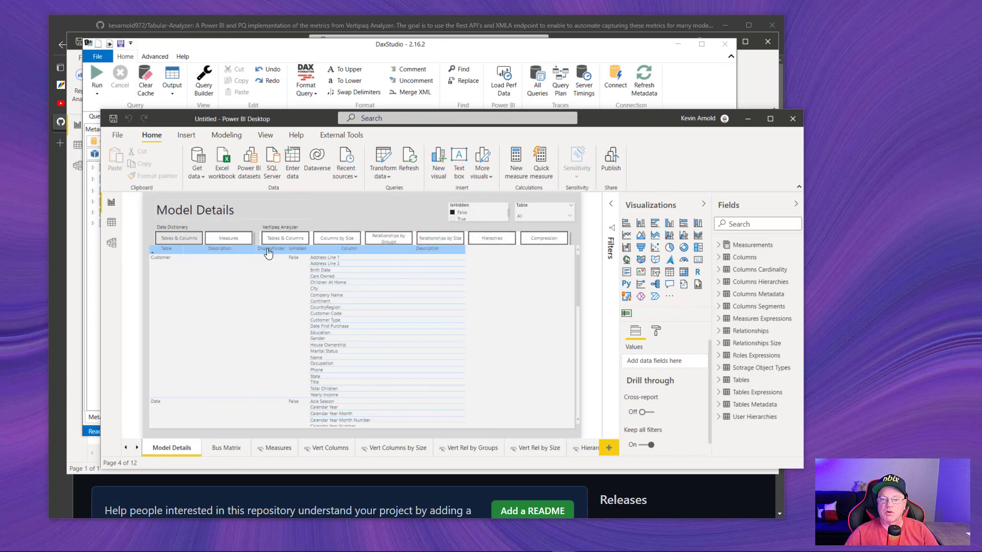
{"action": "mouse_move", "coordinate": [225, 449]}
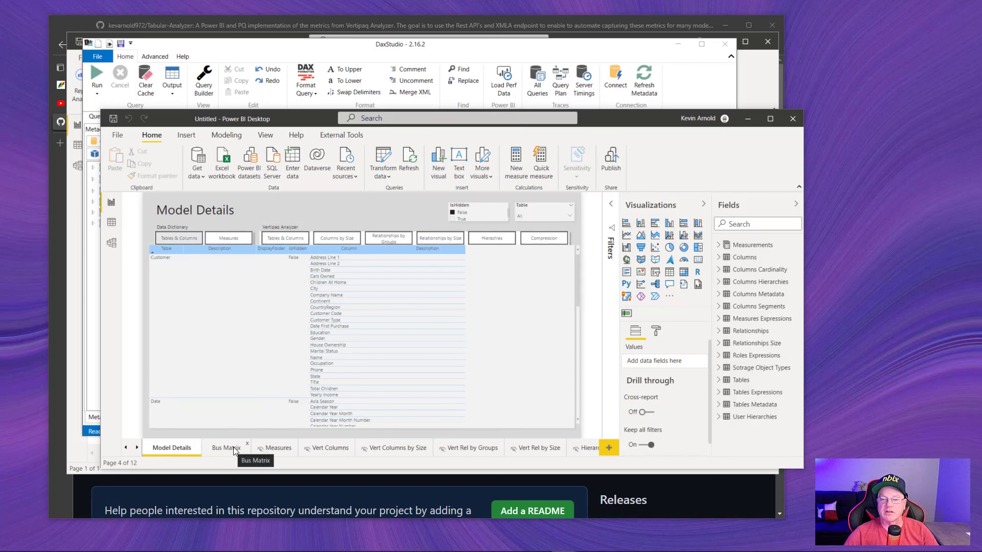
{"action": "mouse_move", "coordinate": [235, 451]}
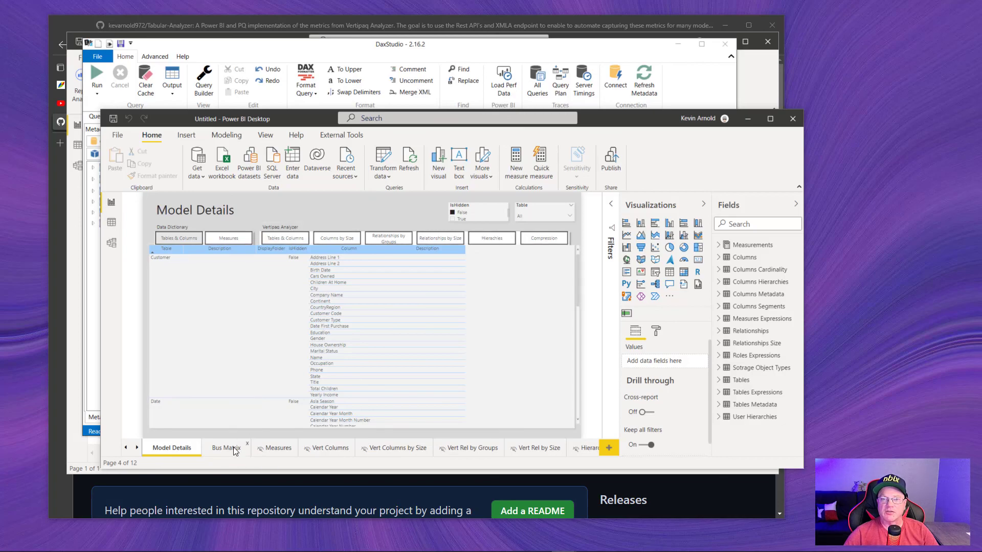
Show the Bus Matrix page checking Sales against Customer, Date, Product, Promotion and Store
{"action": "left_click", "coordinate": [225, 448]}
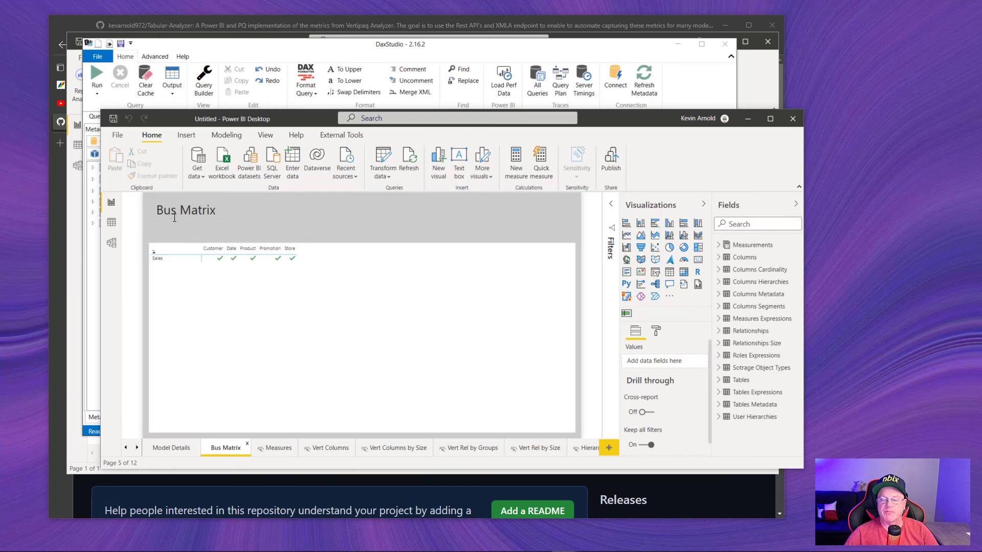
{"action": "mouse_move", "coordinate": [105, 115]}
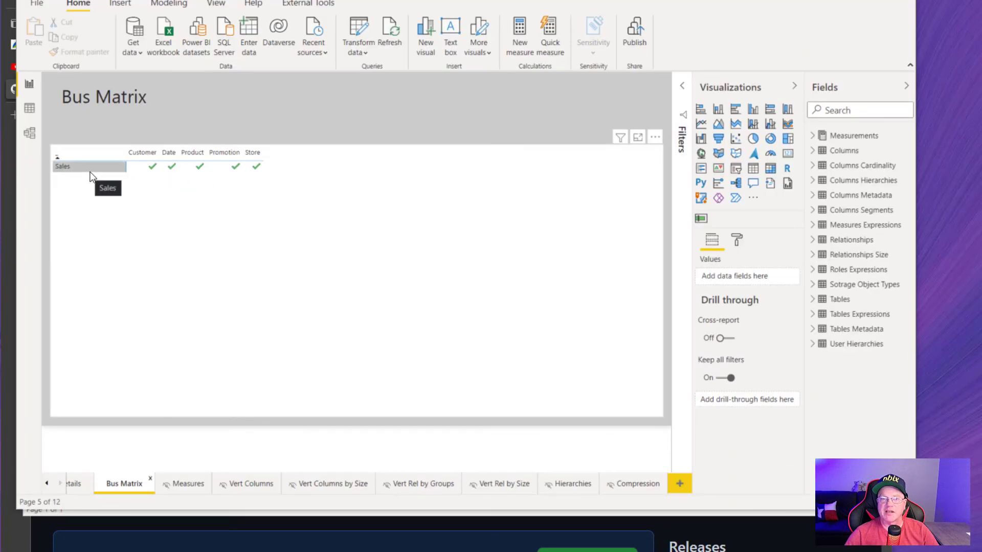
{"action": "mouse_move", "coordinate": [272, 174]}
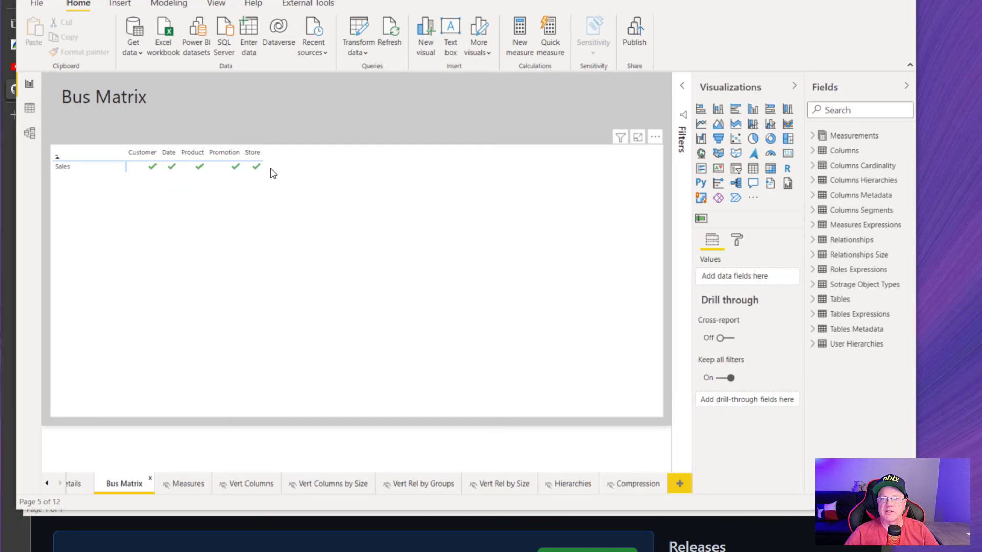
{"action": "mouse_move", "coordinate": [245, 208]}
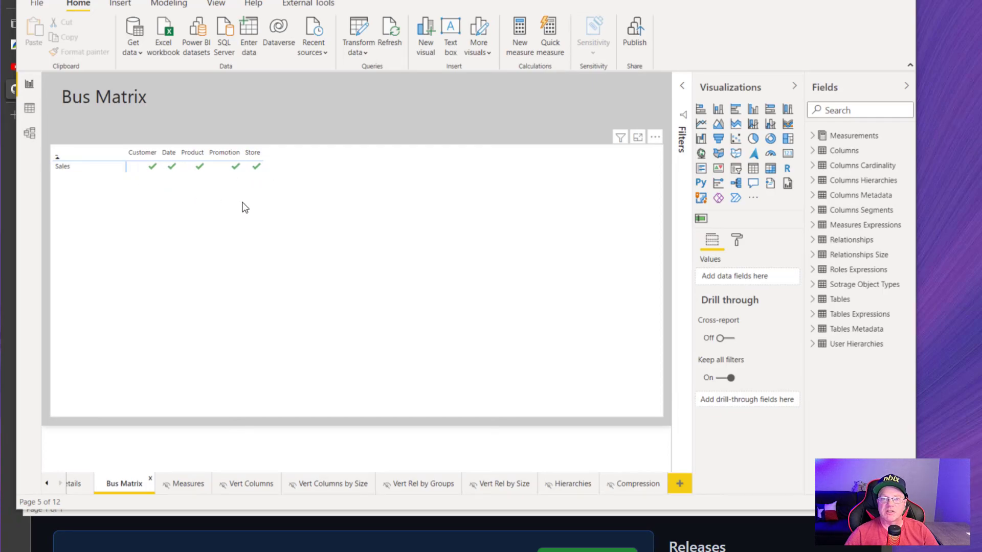